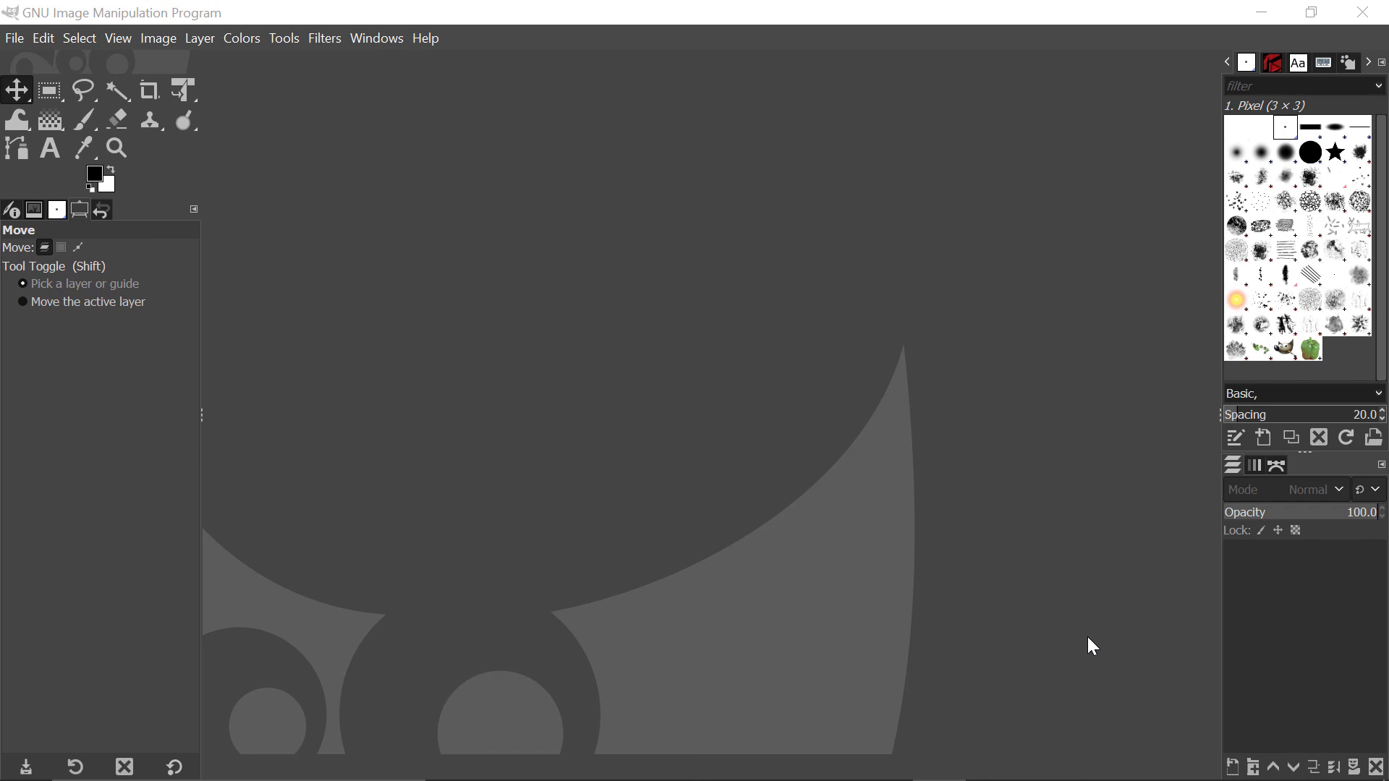
mouse_move(178, 73)
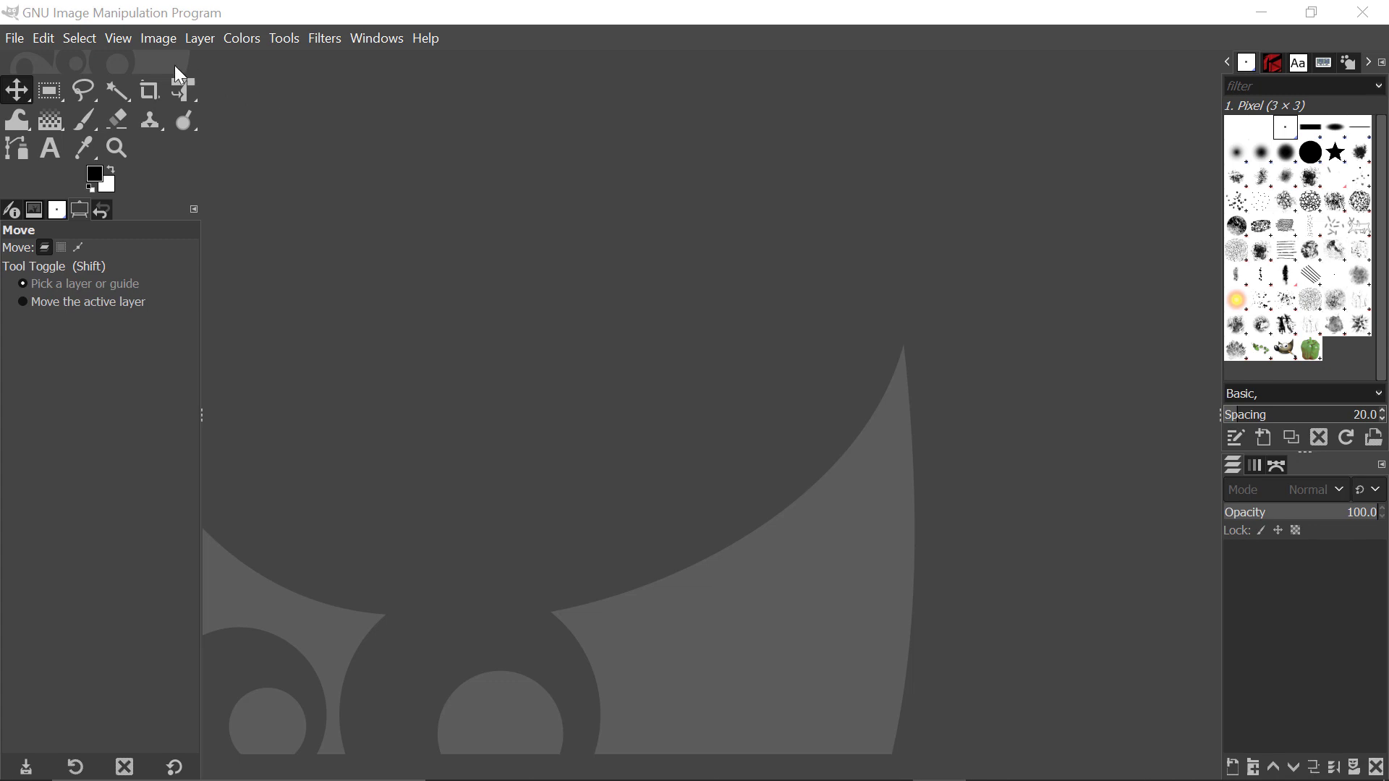
- Create a new blank 1920x1080 px image via File > New
click(15, 38)
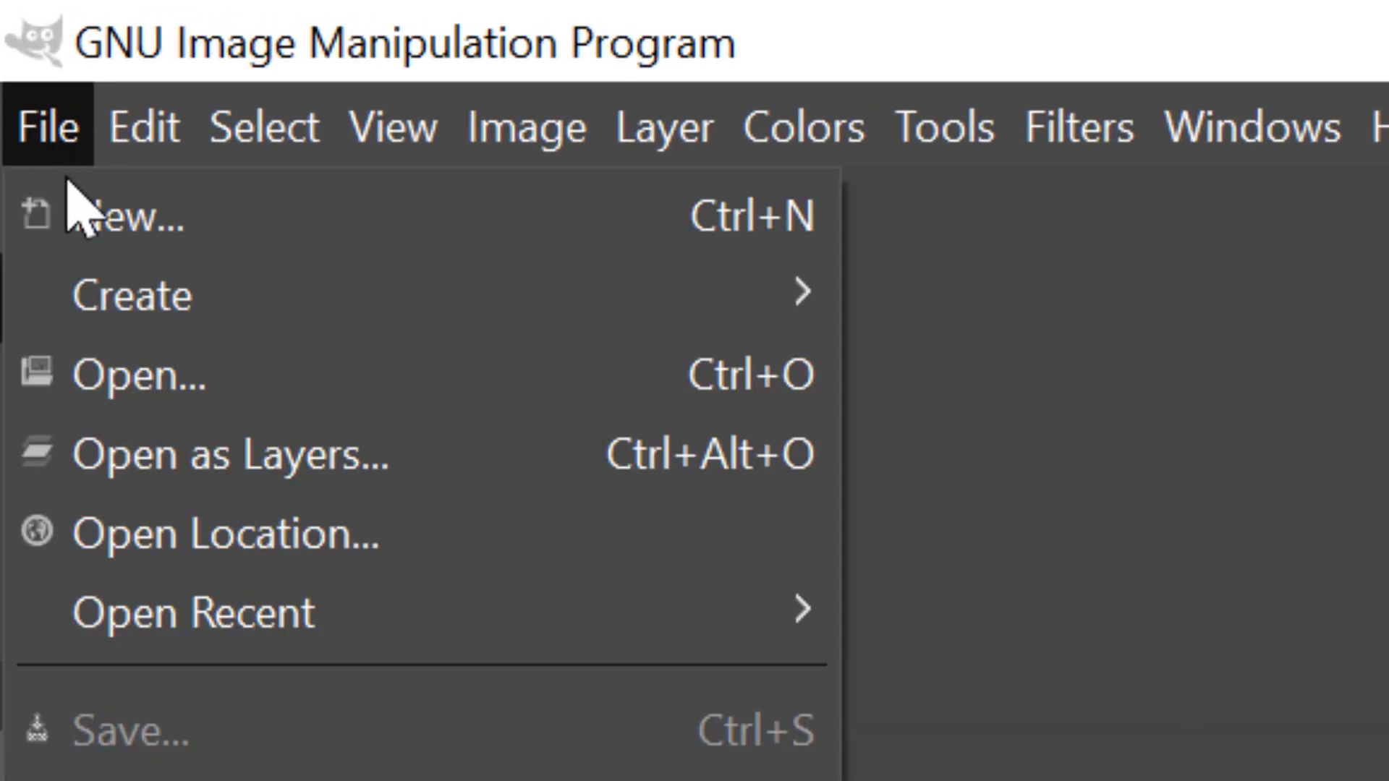
click(133, 215)
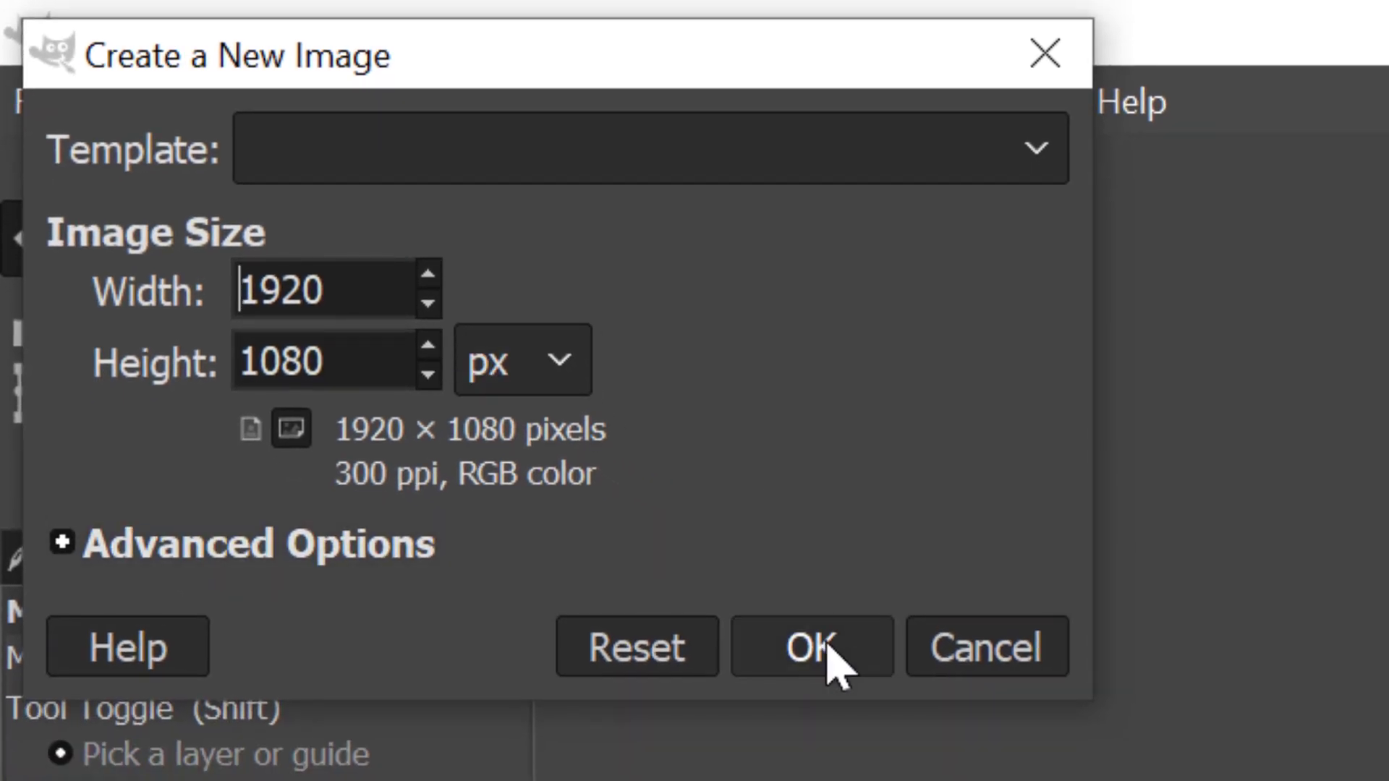
click(808, 647)
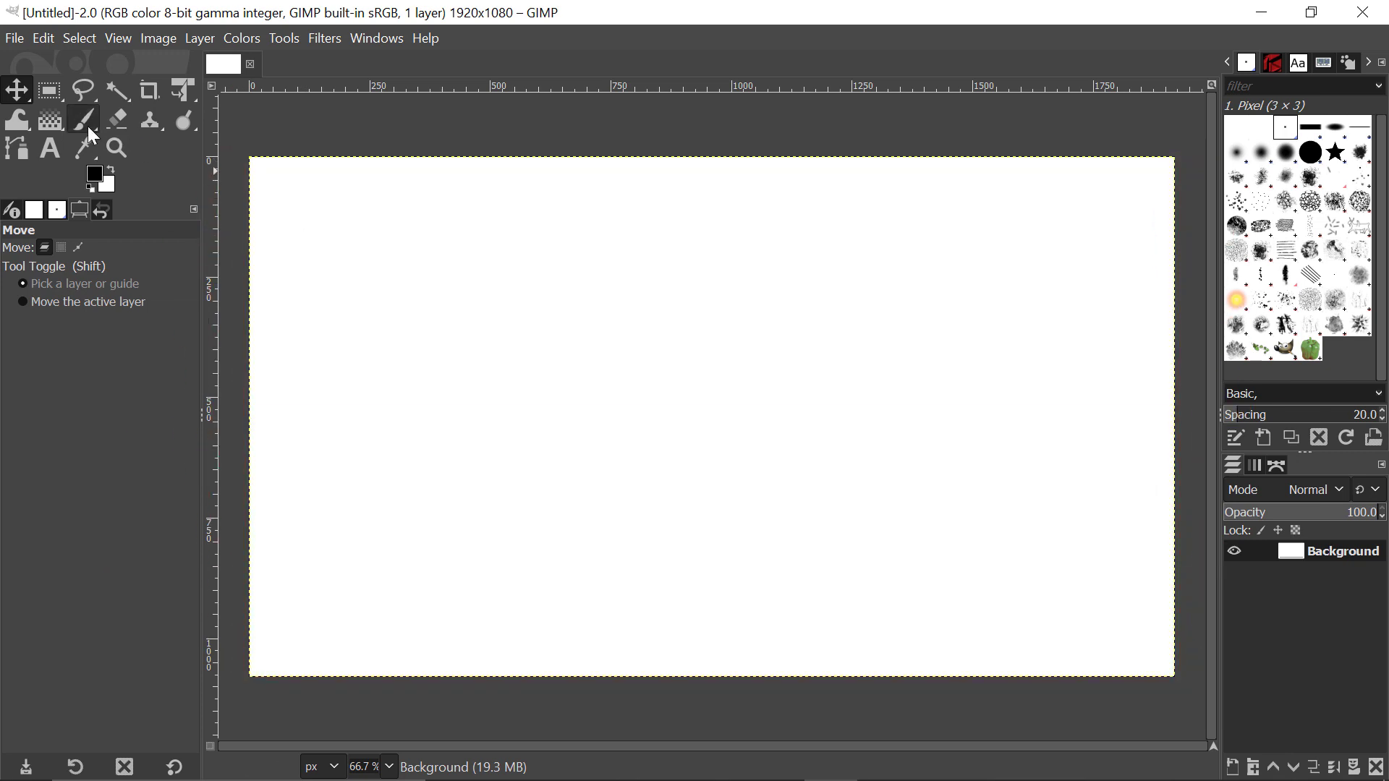
mouse_move(87, 123)
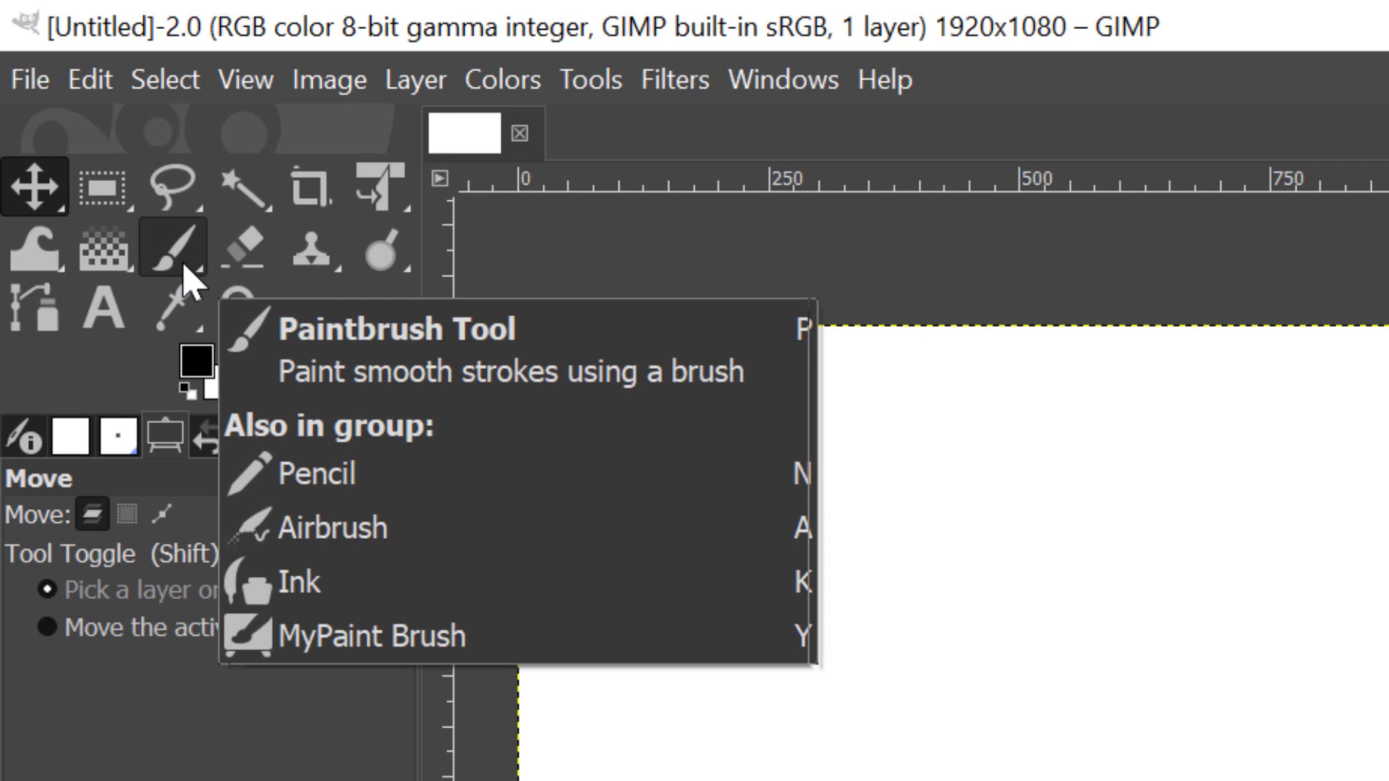
- Select the Paintbrush tool, leaving the canvas blank
click(170, 248)
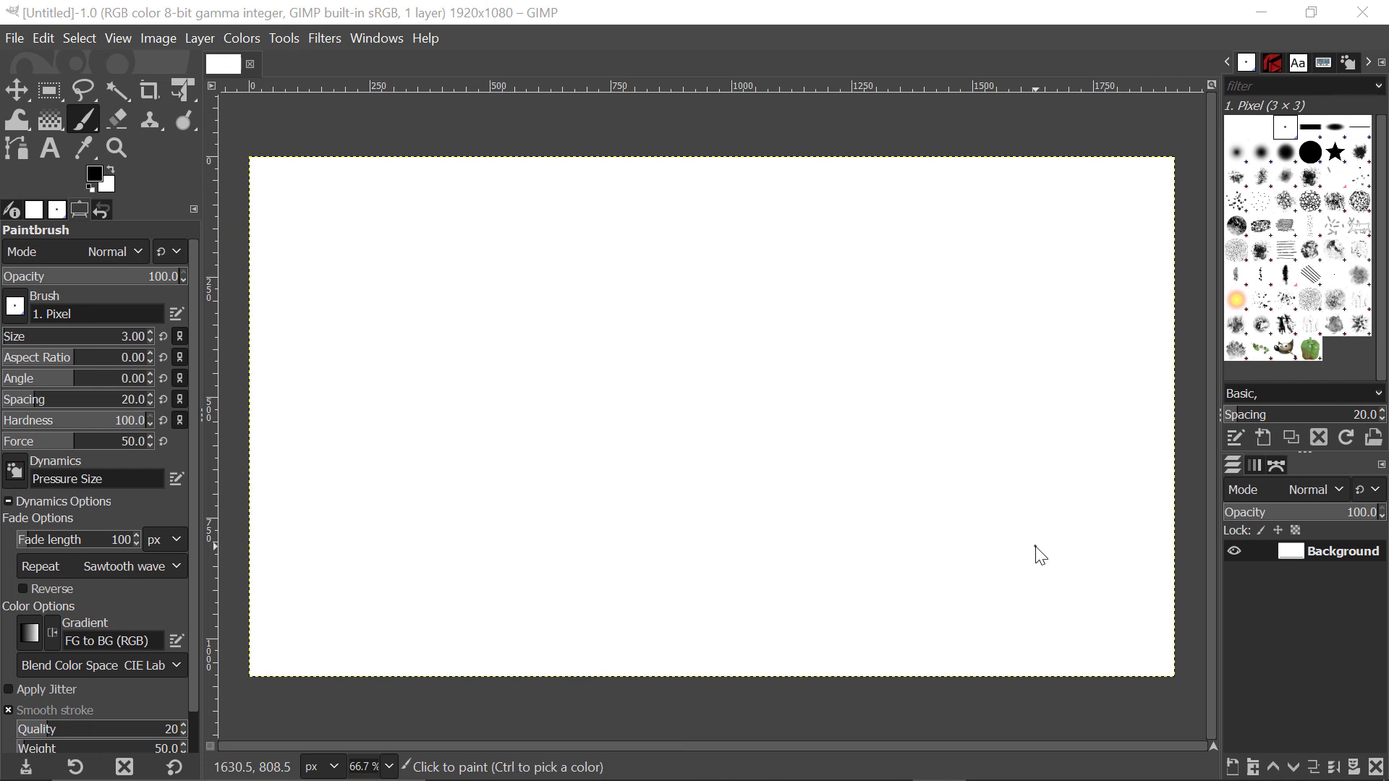
text(Dark)
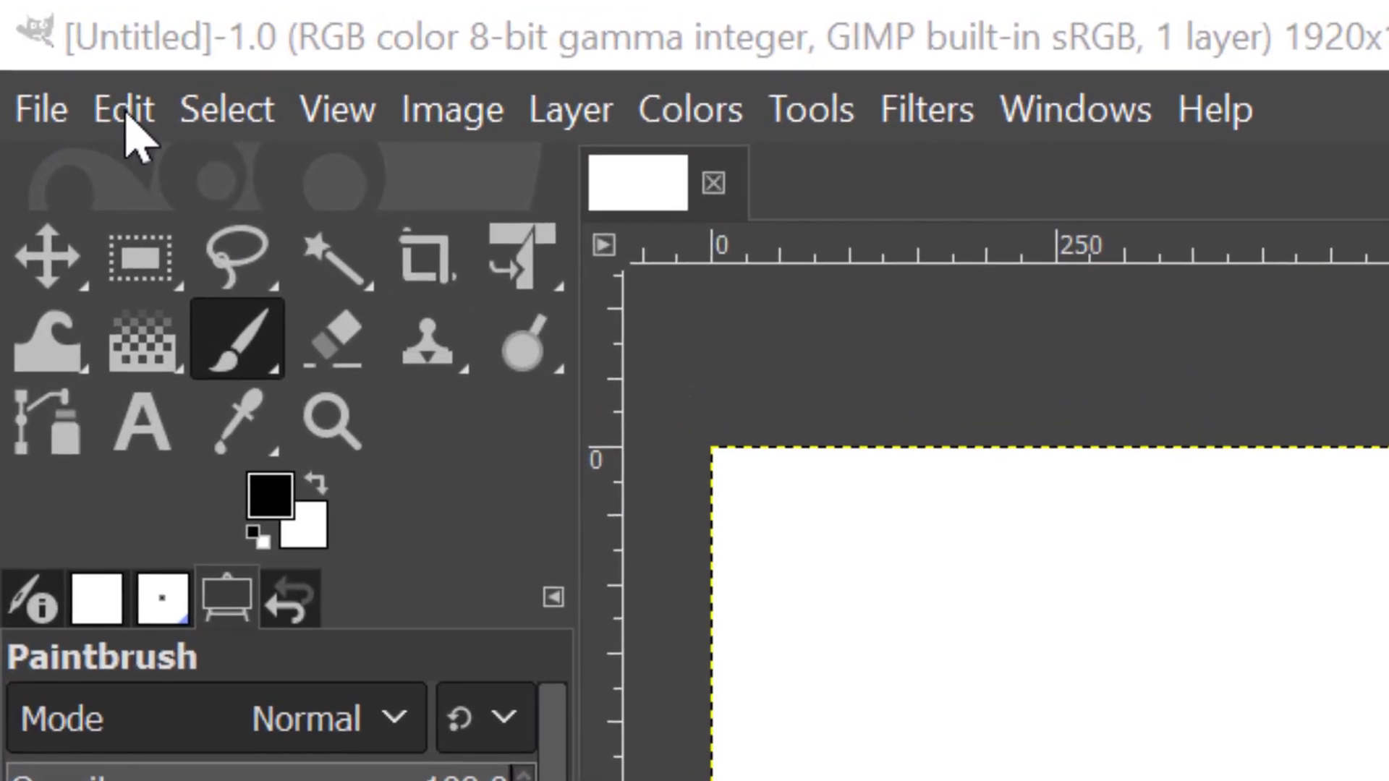
- Open Edit > Preferences at the Interface > Theme page
click(122, 109)
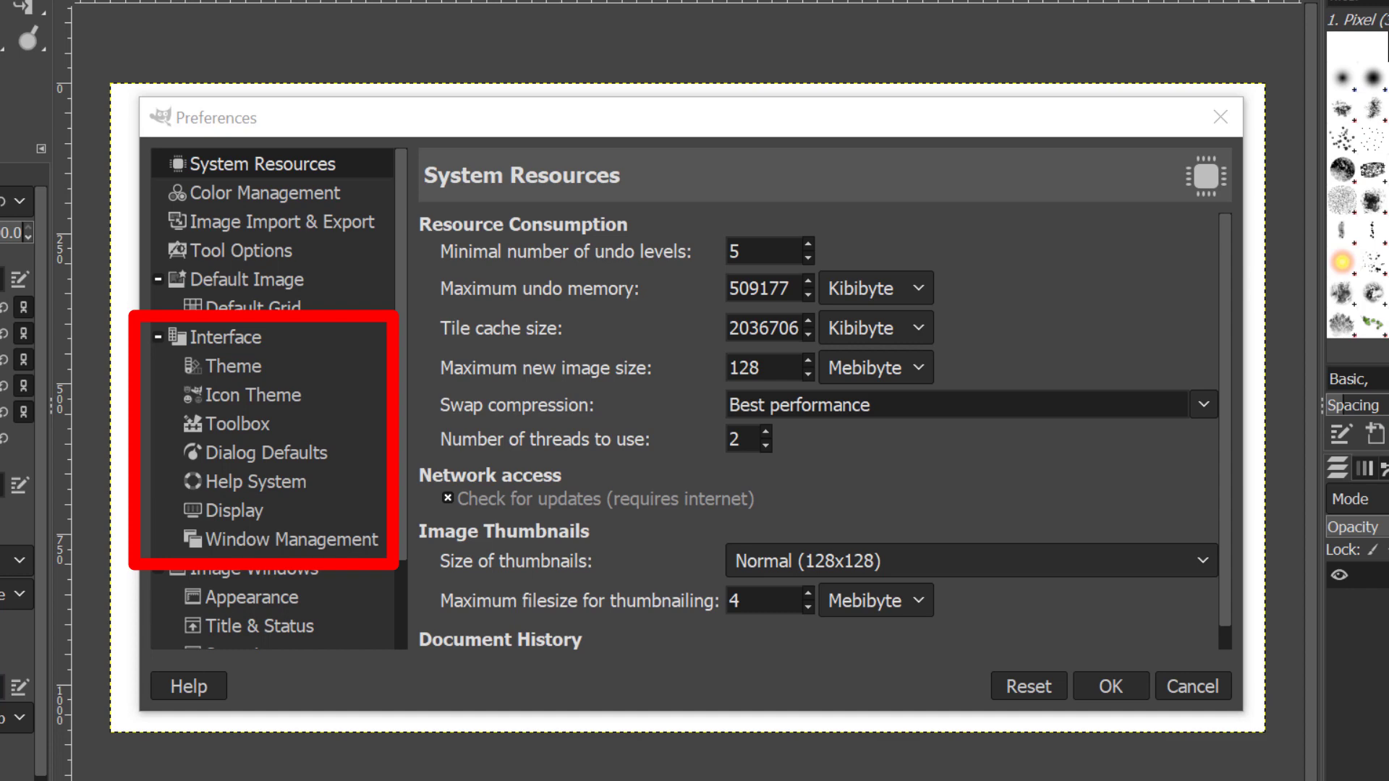
click(237, 364)
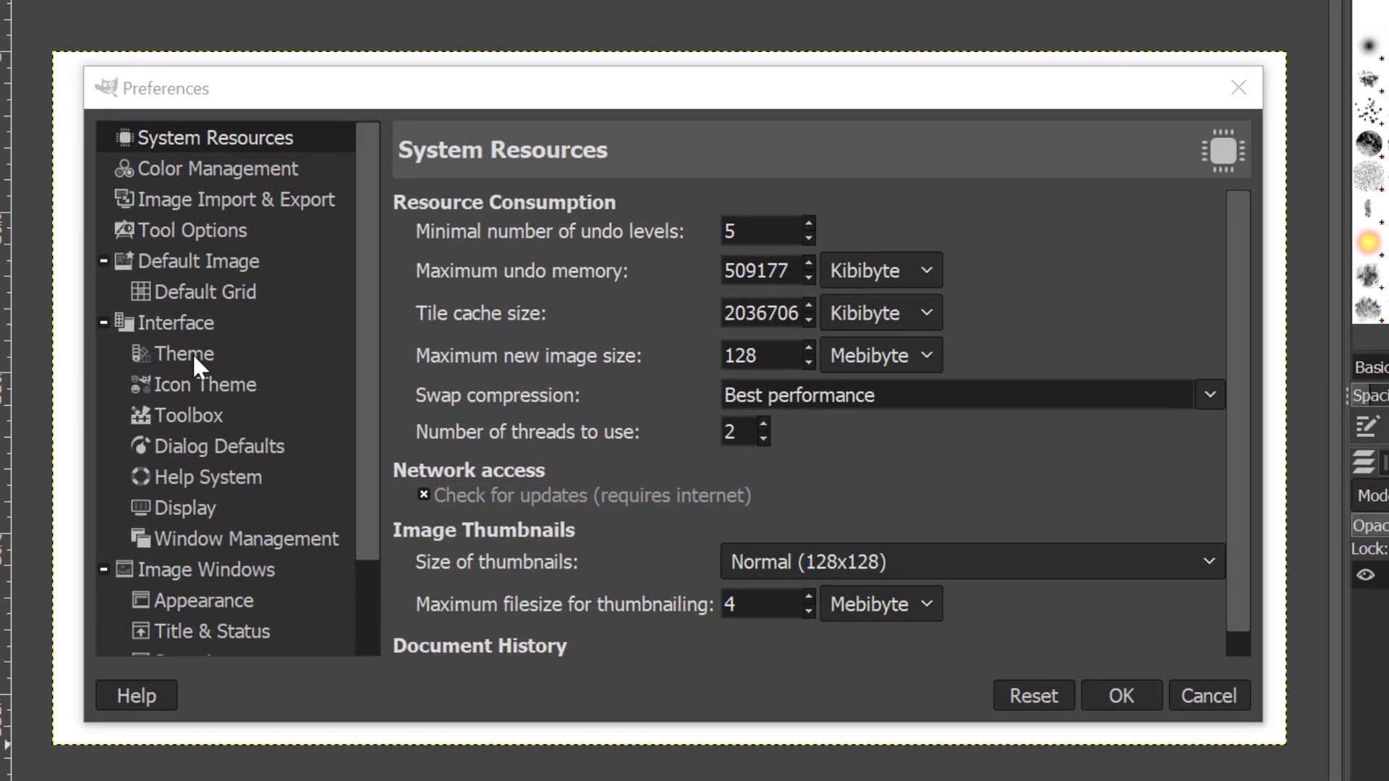
click(181, 354)
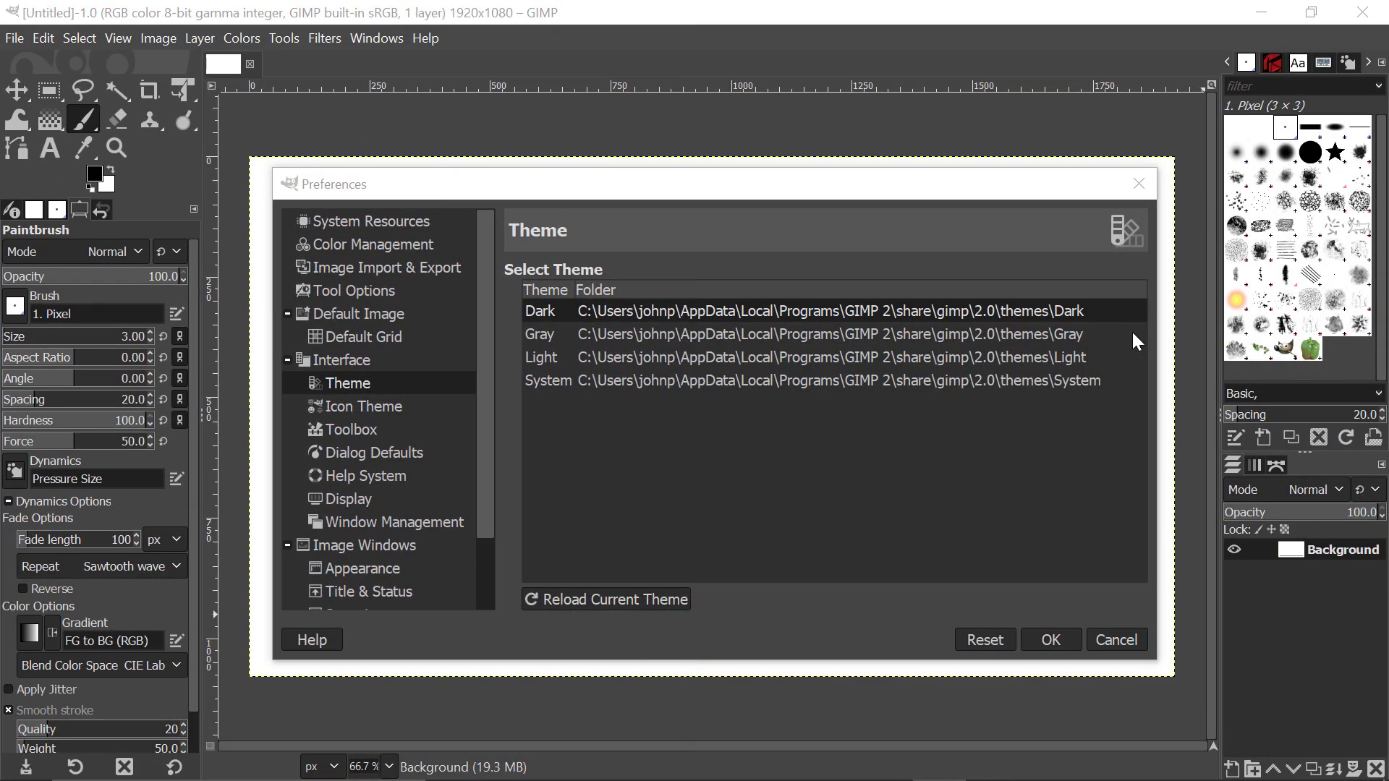
mouse_move(847, 347)
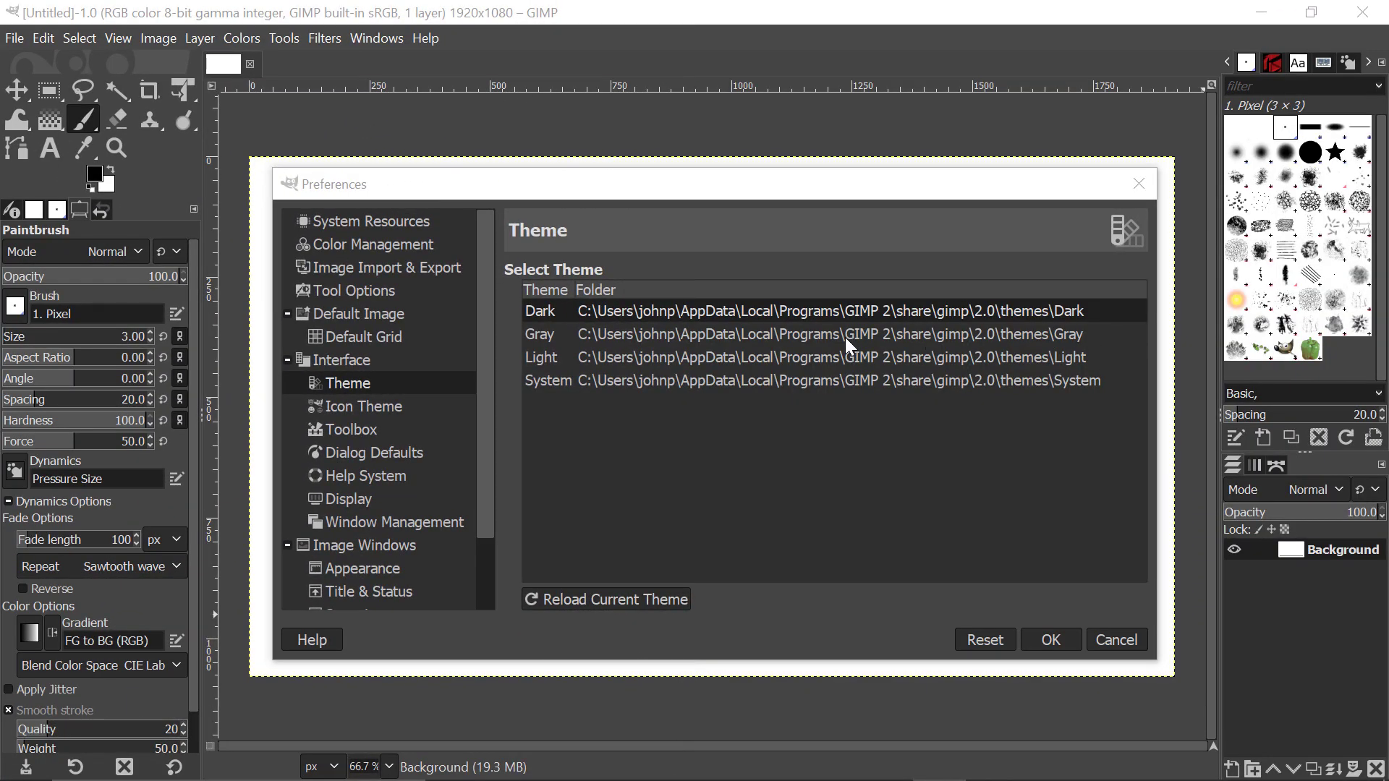
- Select the Gray theme and confirm with OK
click(797, 334)
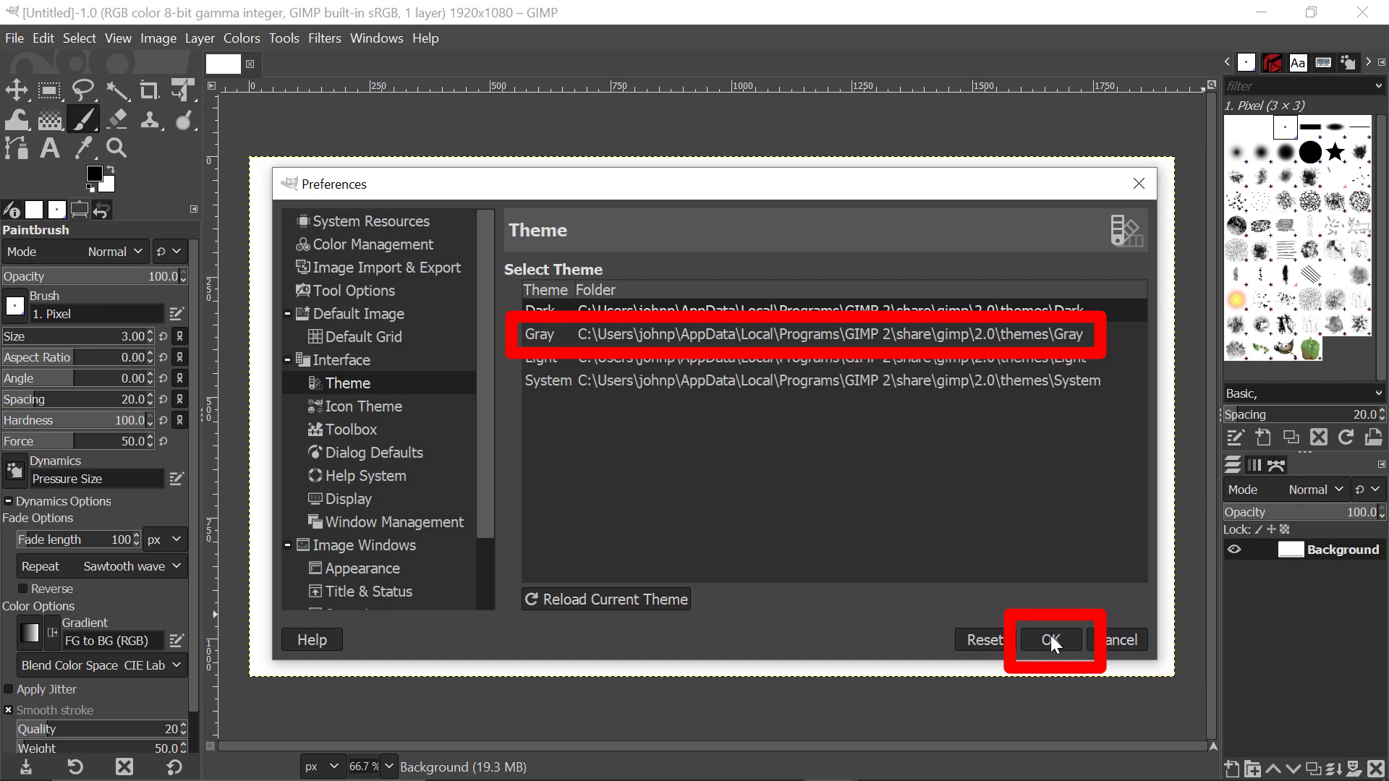
click(1050, 639)
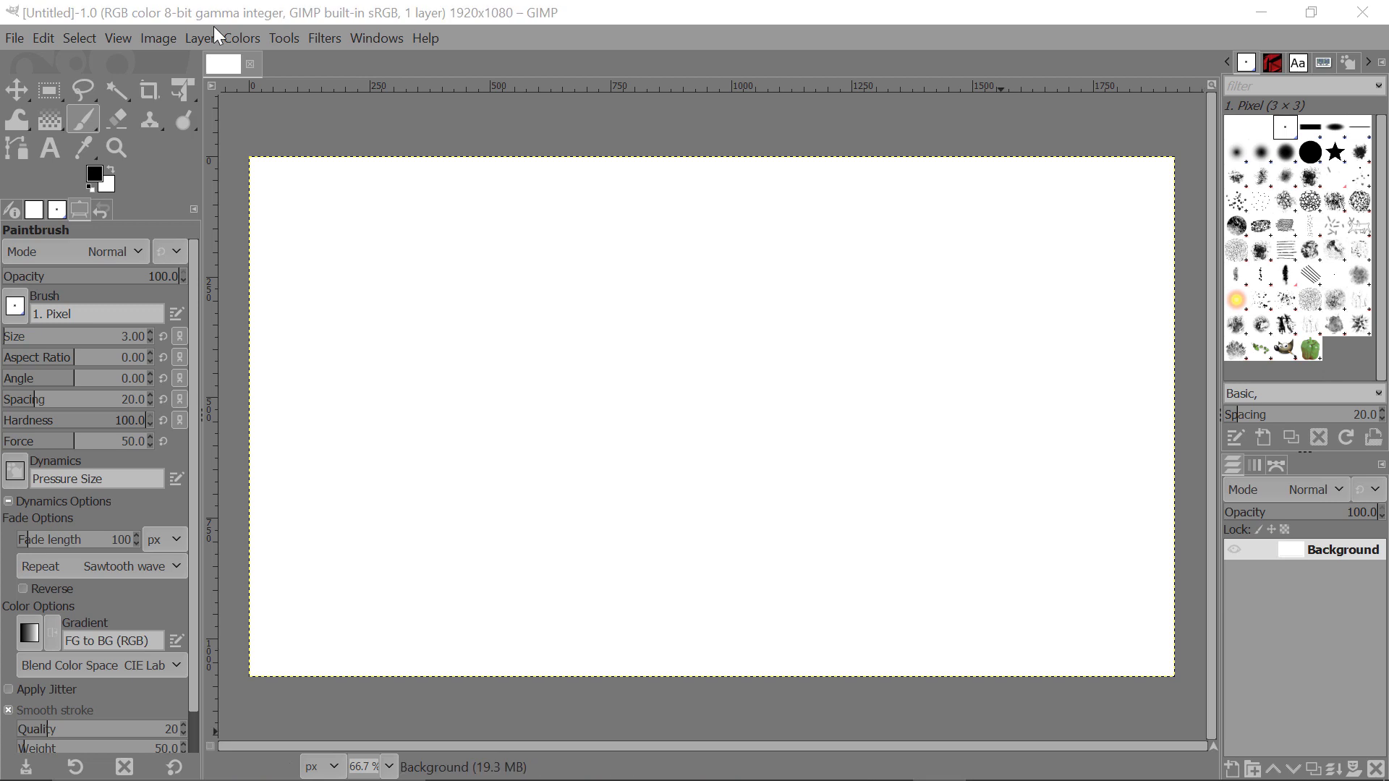
mouse_move(51, 46)
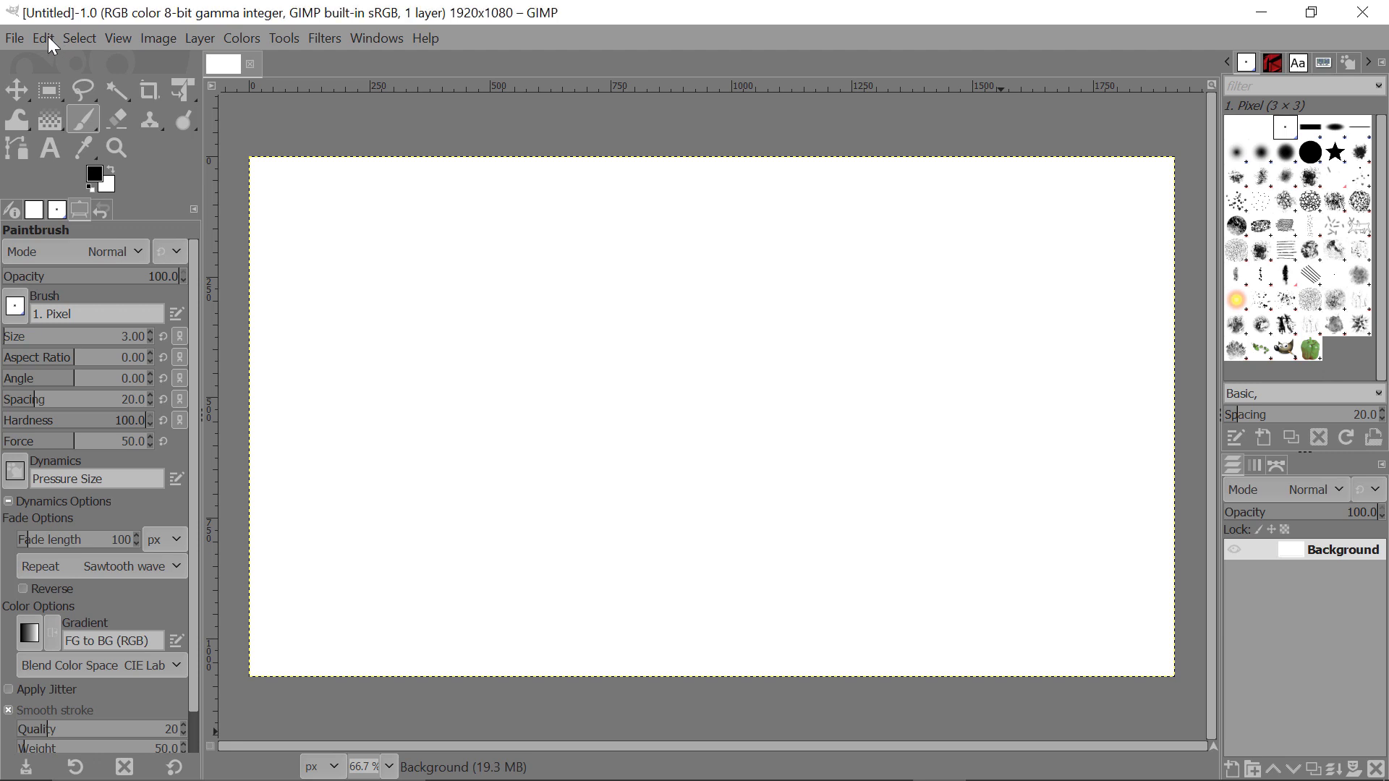
- Reopen Preferences at Interface > Theme, pick Light, and confirm with OK
click(43, 38)
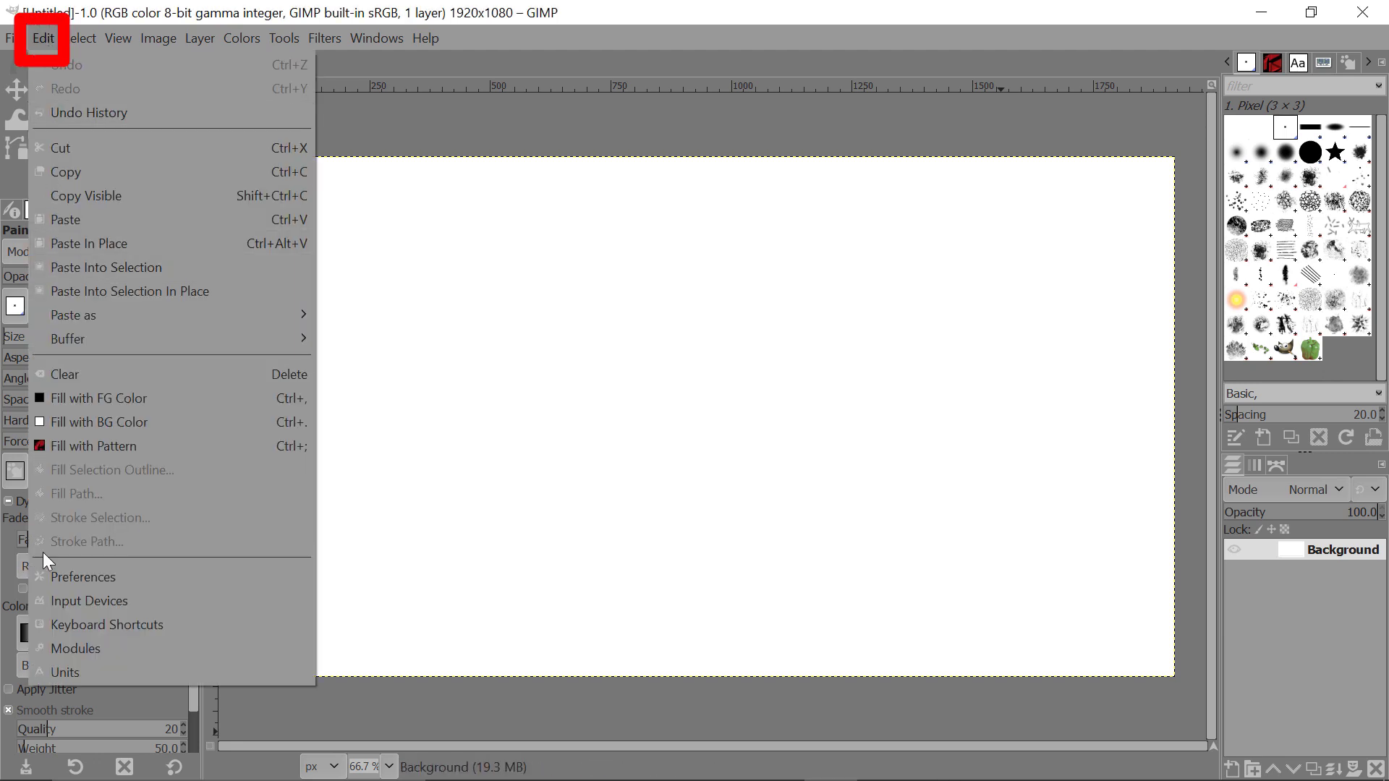
mouse_move(83, 576)
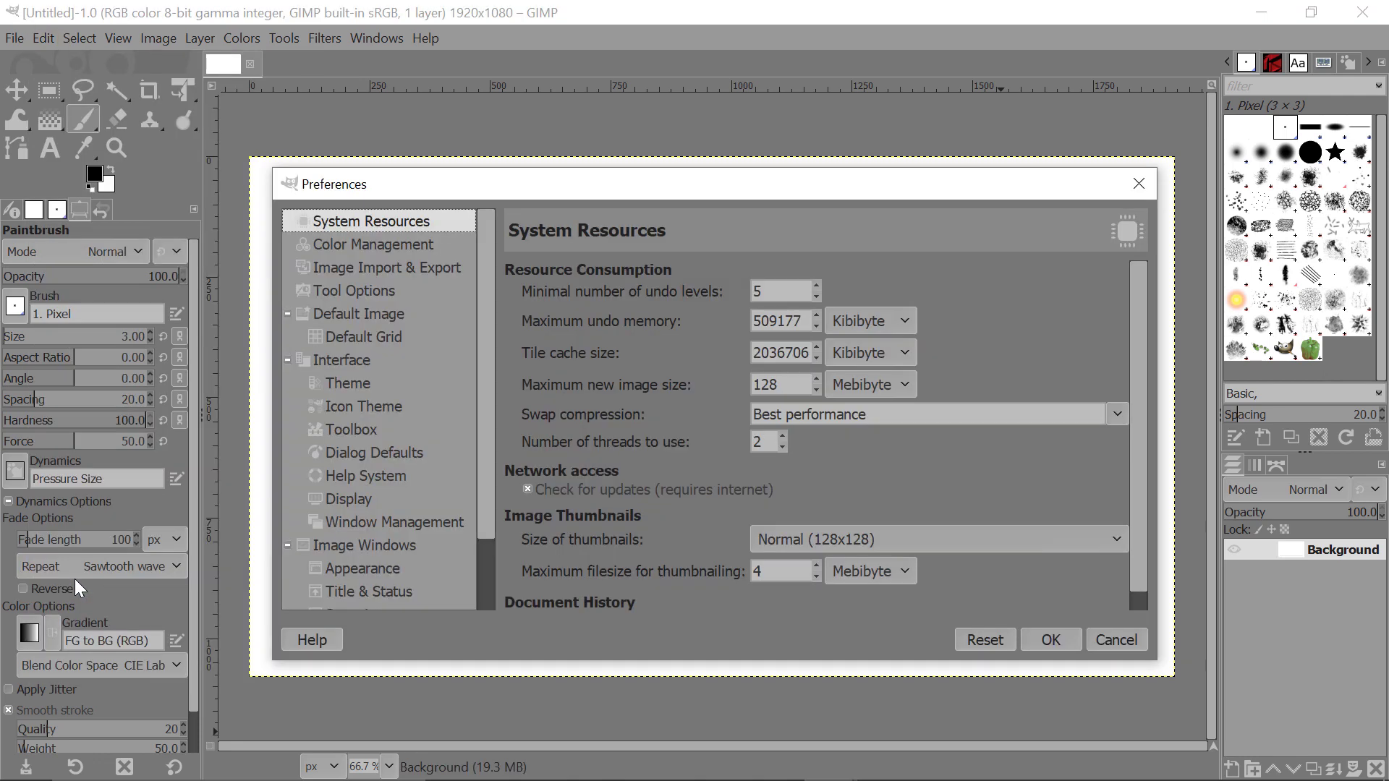
mouse_move(295, 442)
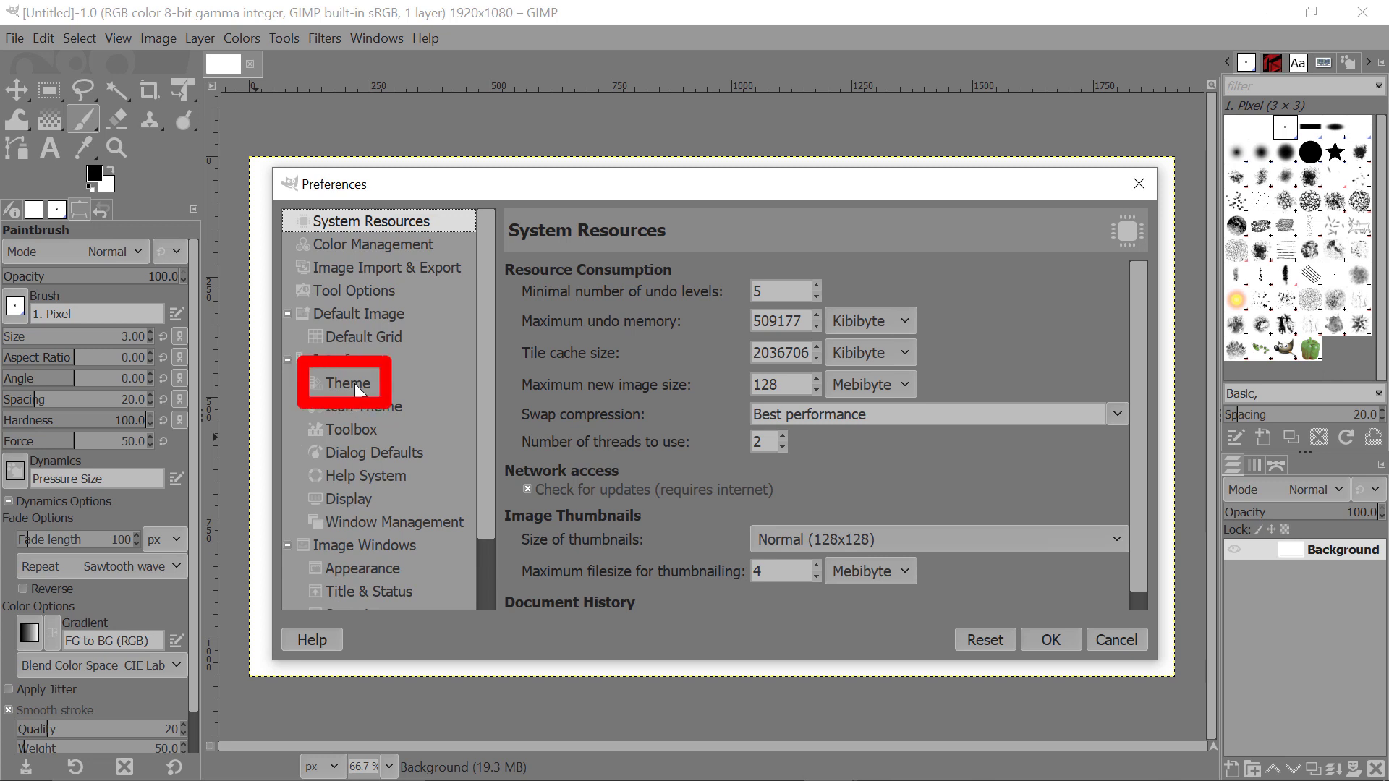
click(347, 383)
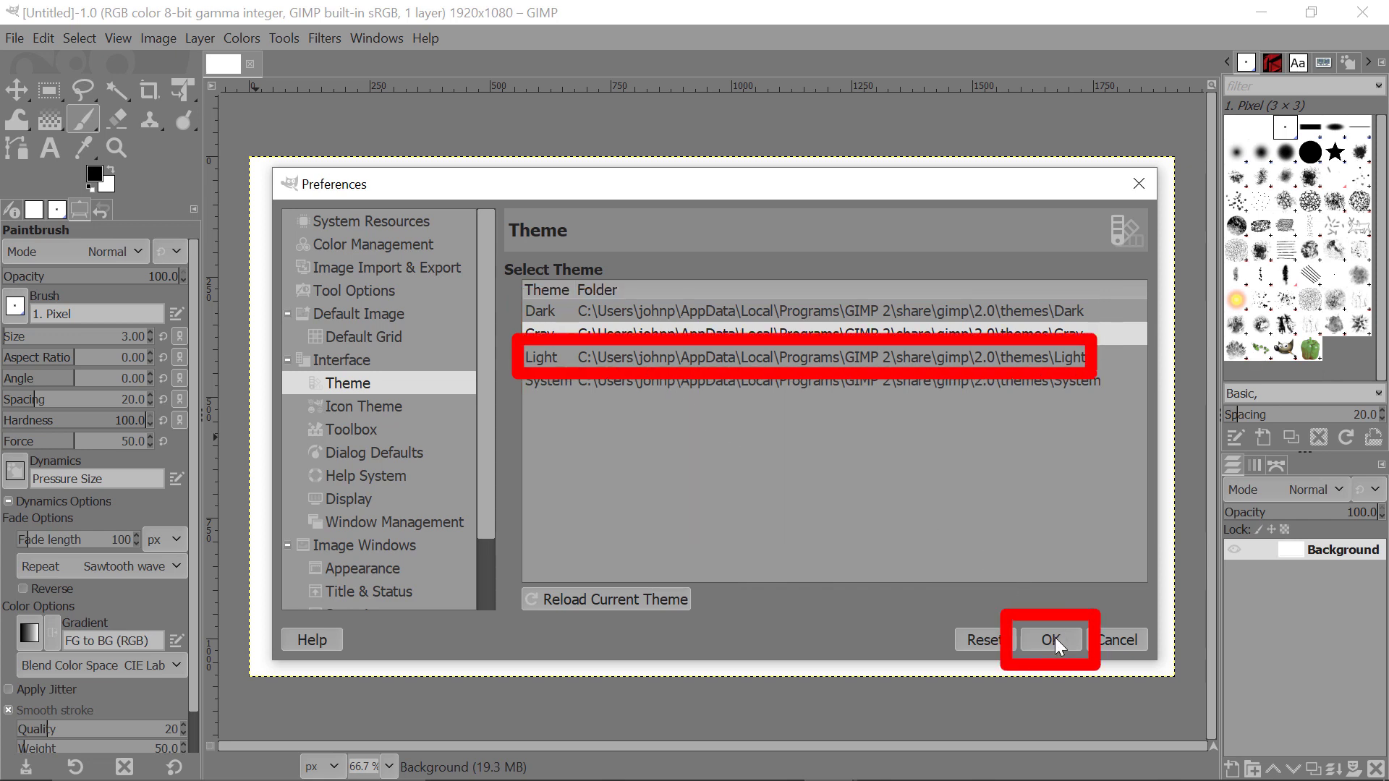
click(1050, 639)
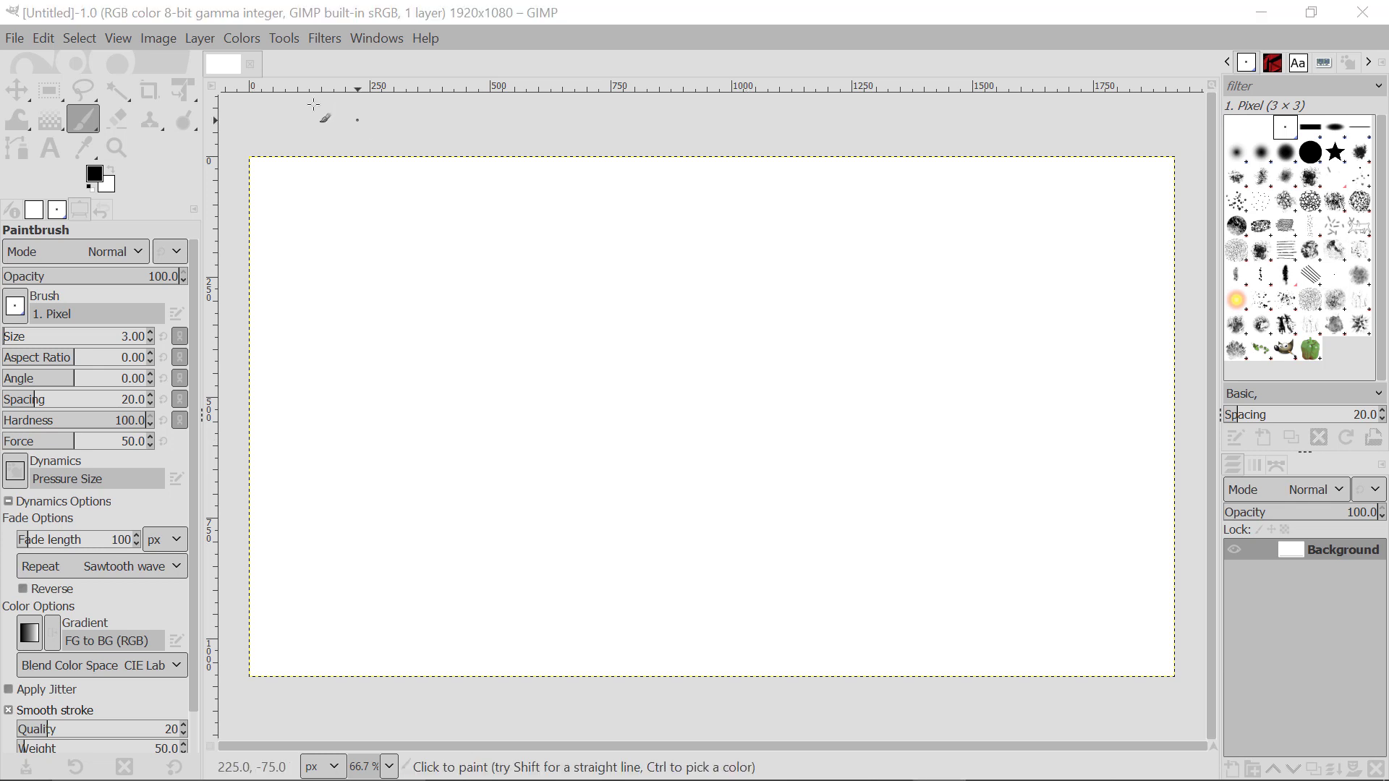
- Reopen Preferences at Interface > Theme, pick System, and confirm with OK
click(43, 38)
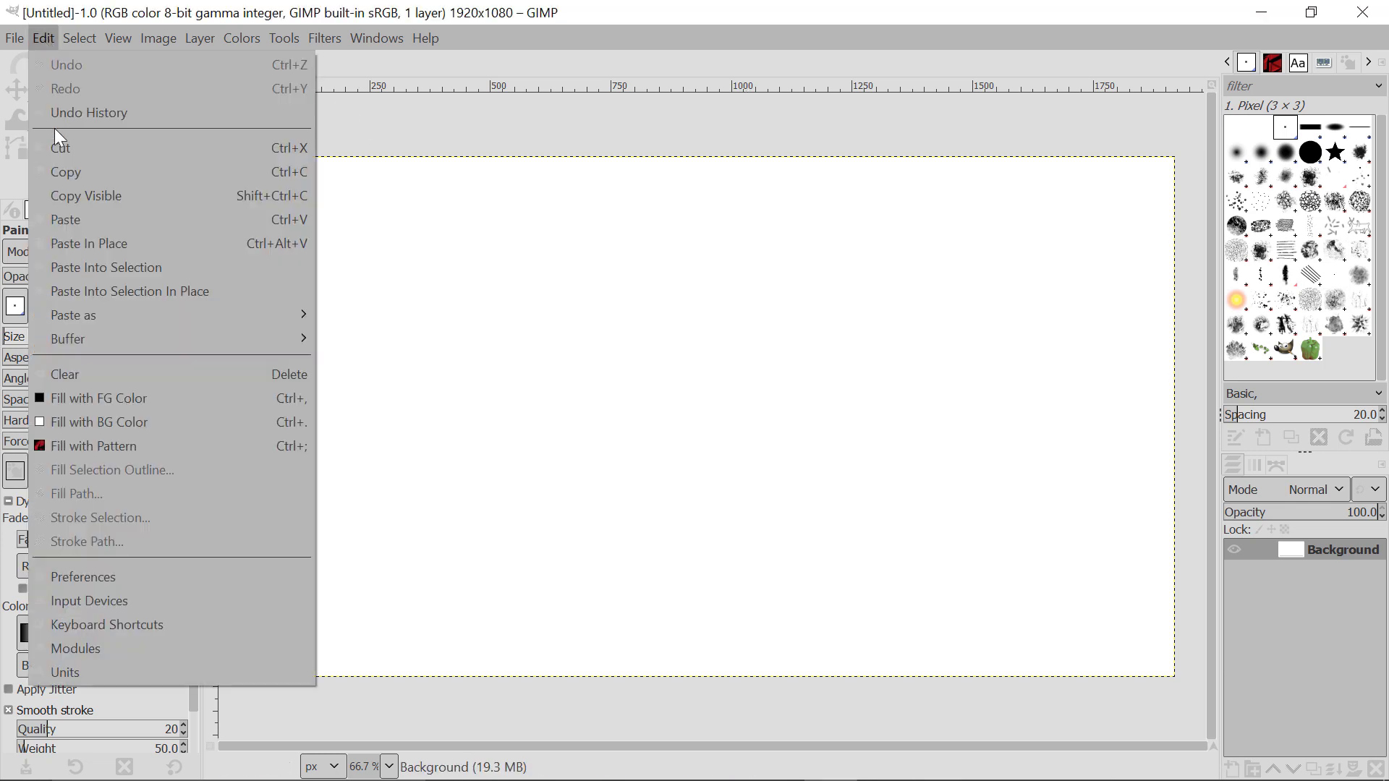
mouse_move(83, 576)
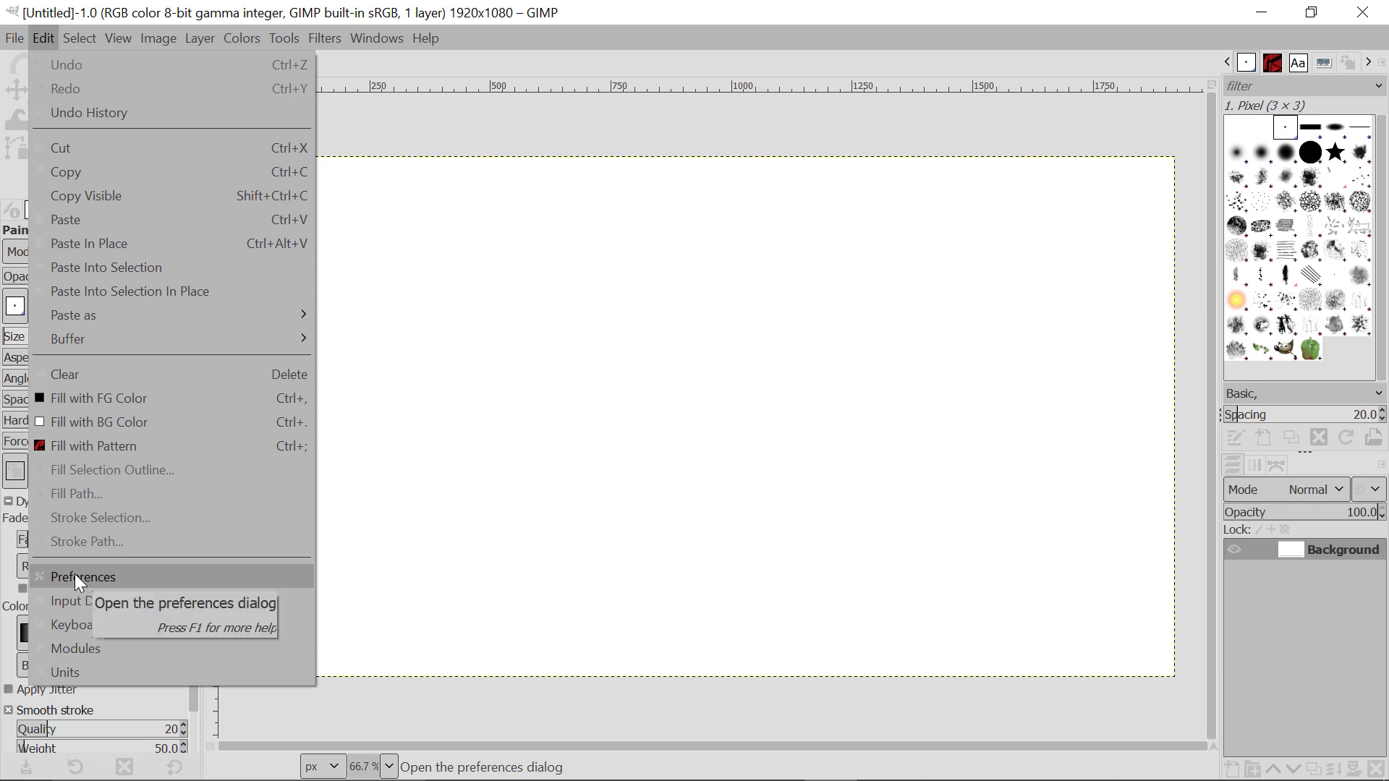
click(82, 577)
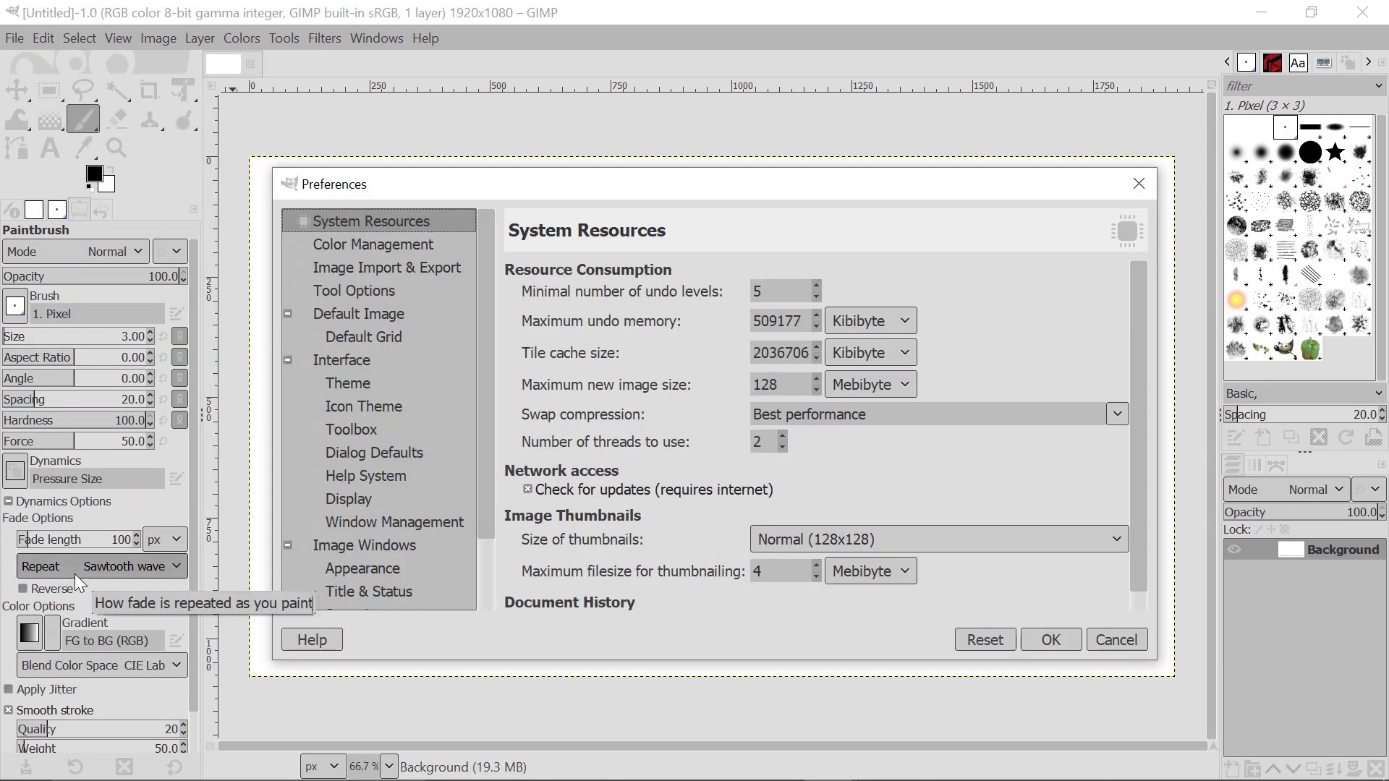
click(348, 382)
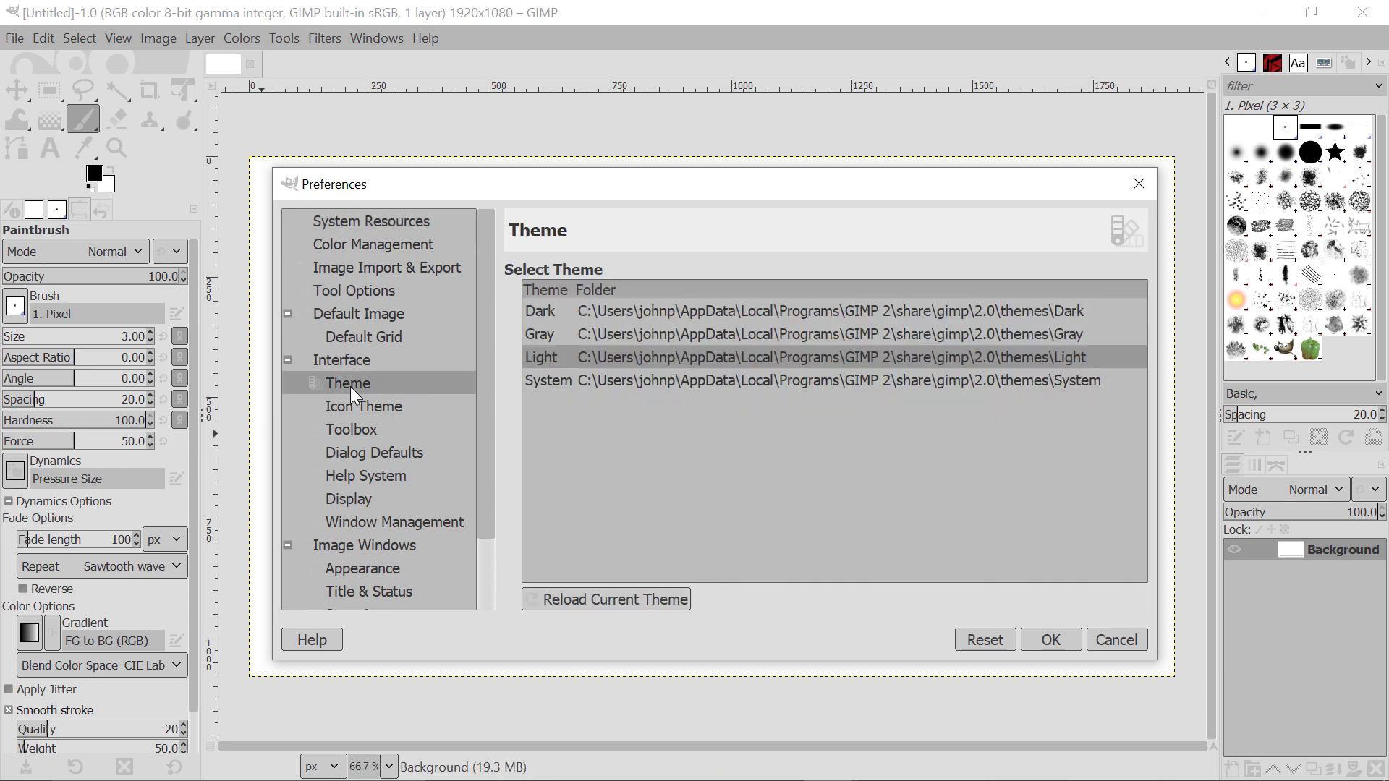
mouse_move(765, 396)
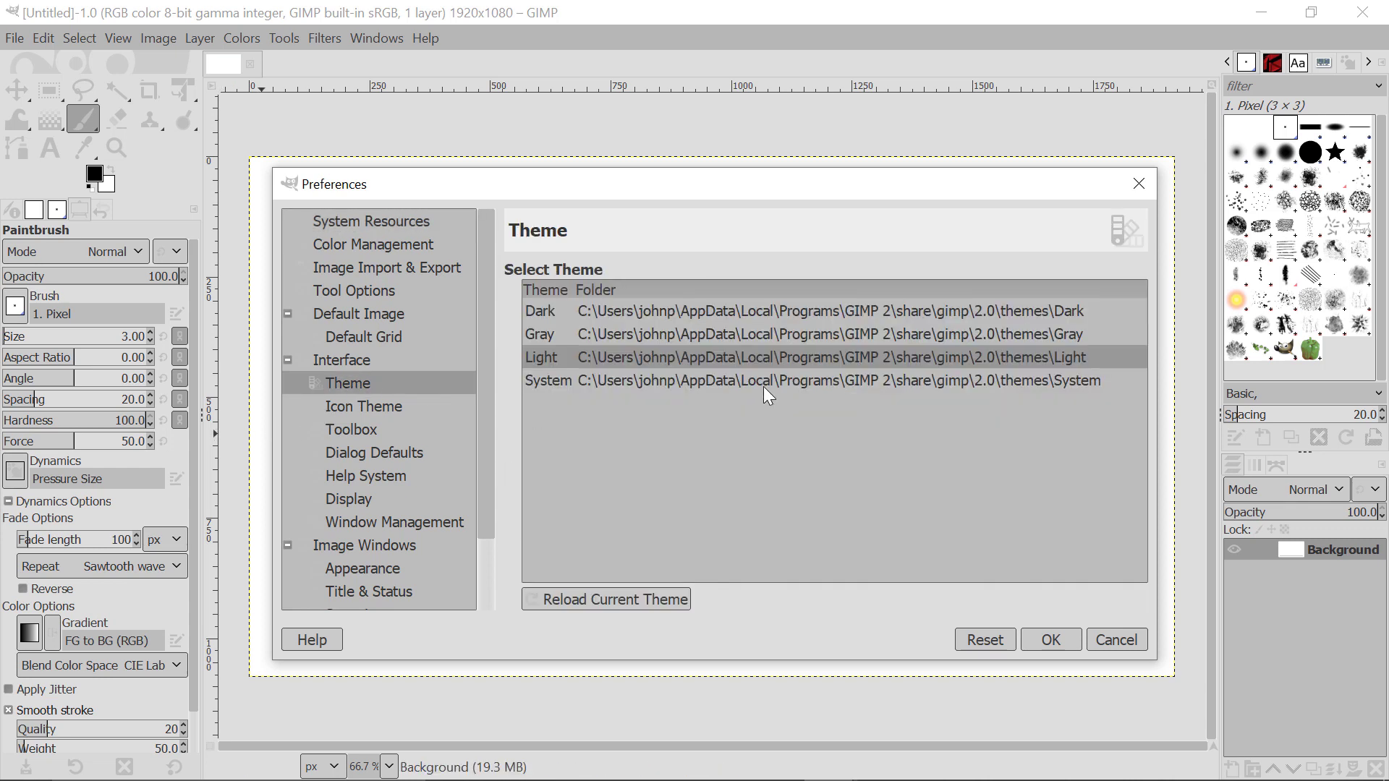
mouse_move(850, 458)
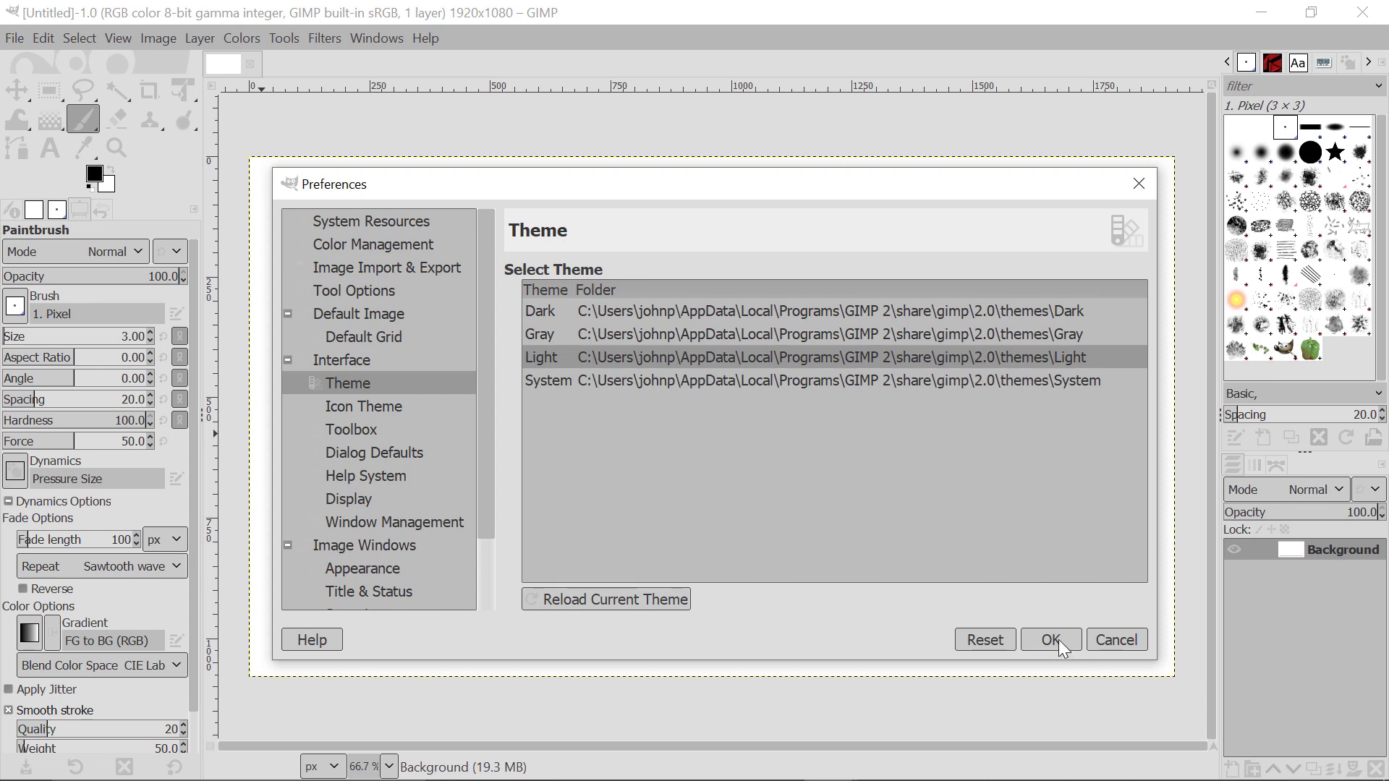
click(1050, 639)
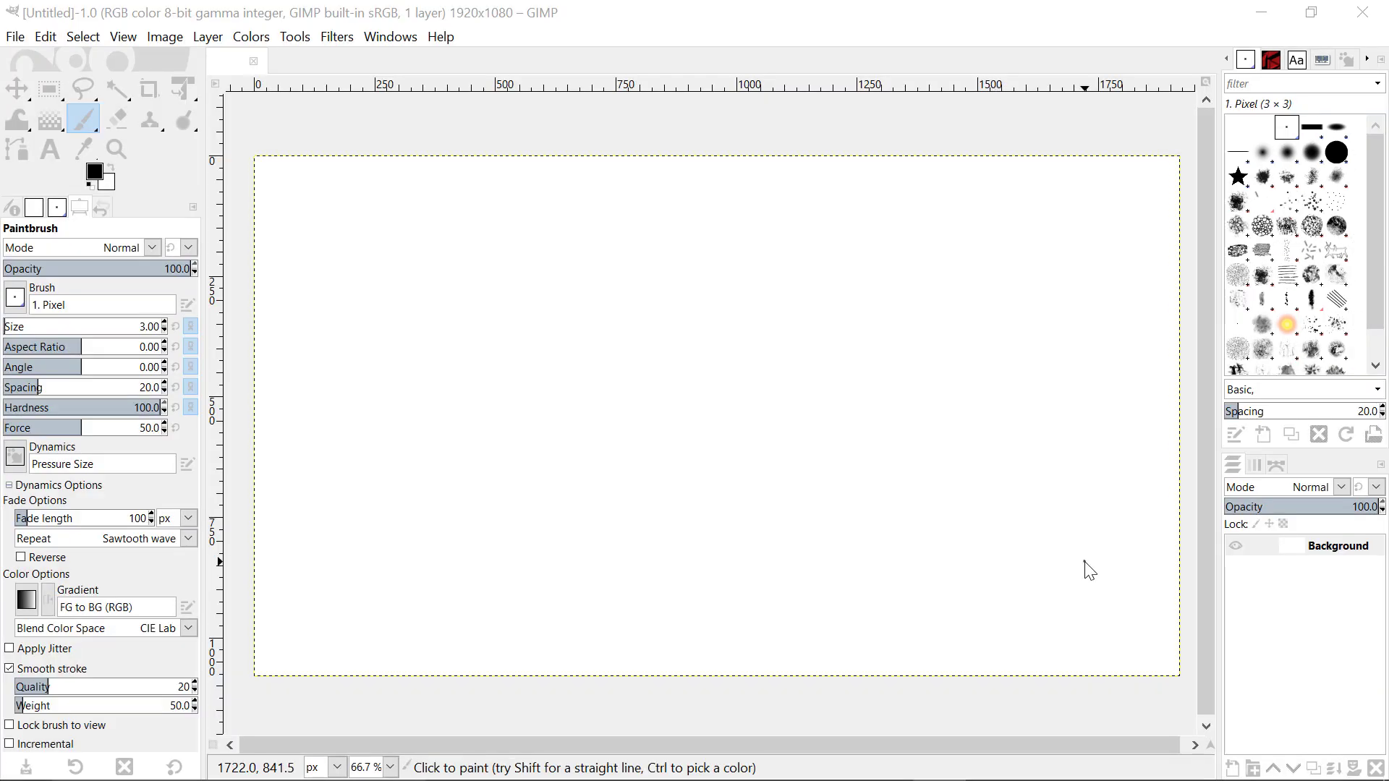
mouse_move(245, 123)
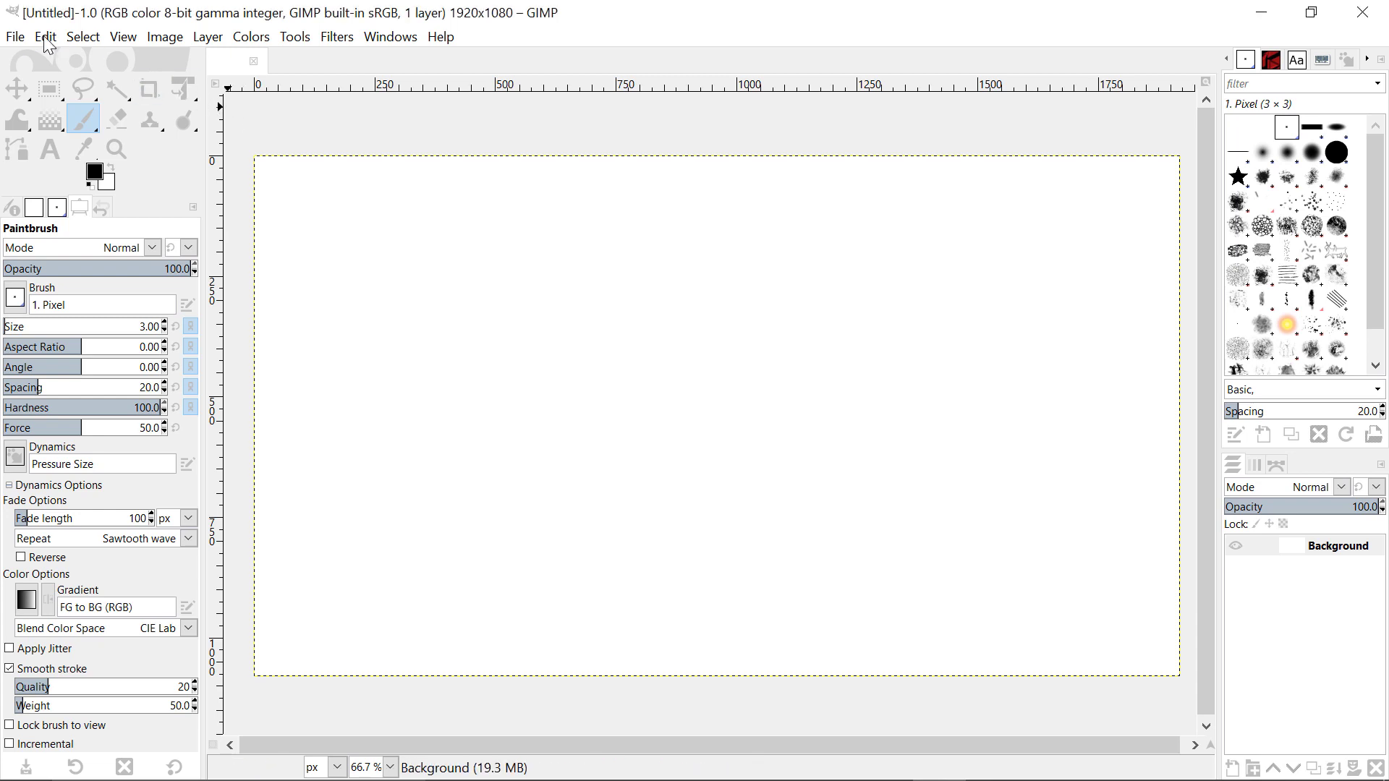
- Reopen Preferences at Interface > Theme, pick Dark, and confirm with OK
click(44, 36)
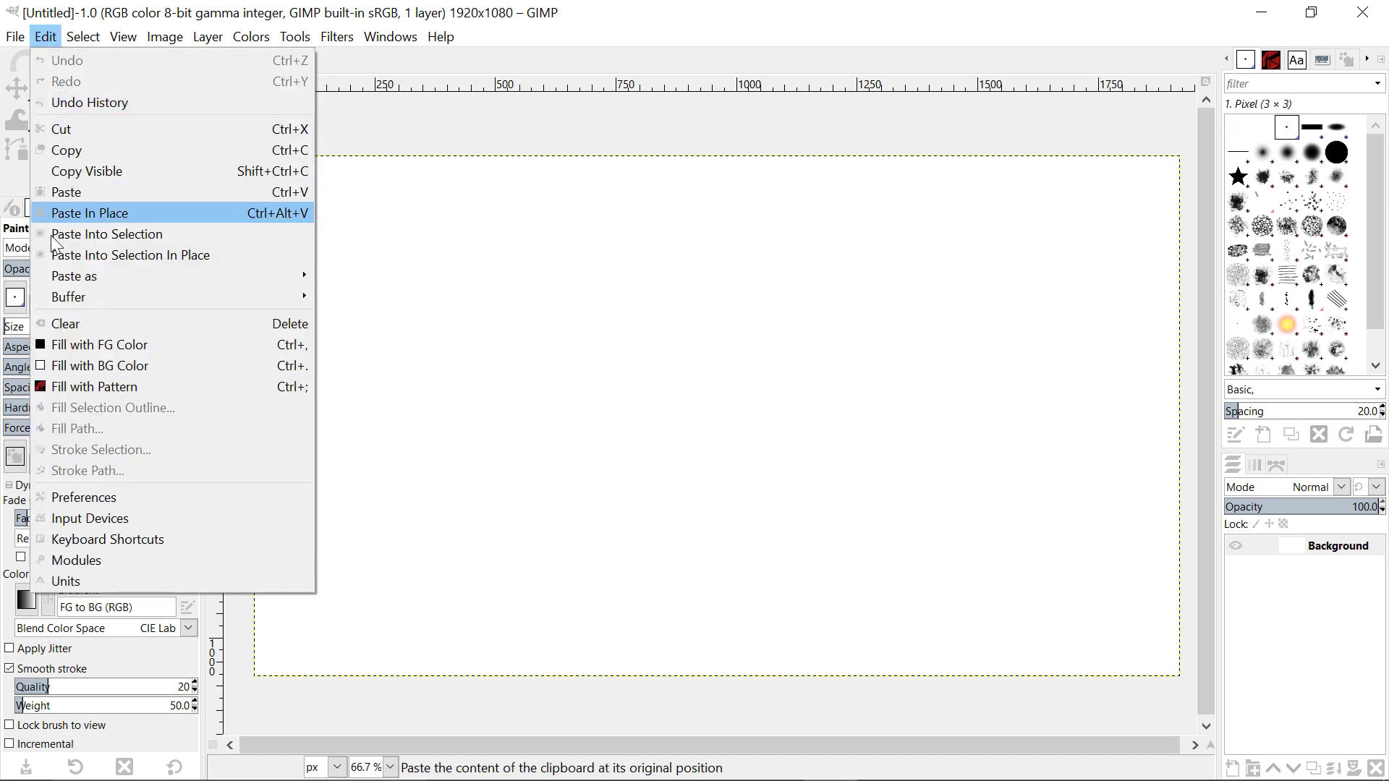
mouse_move(83, 497)
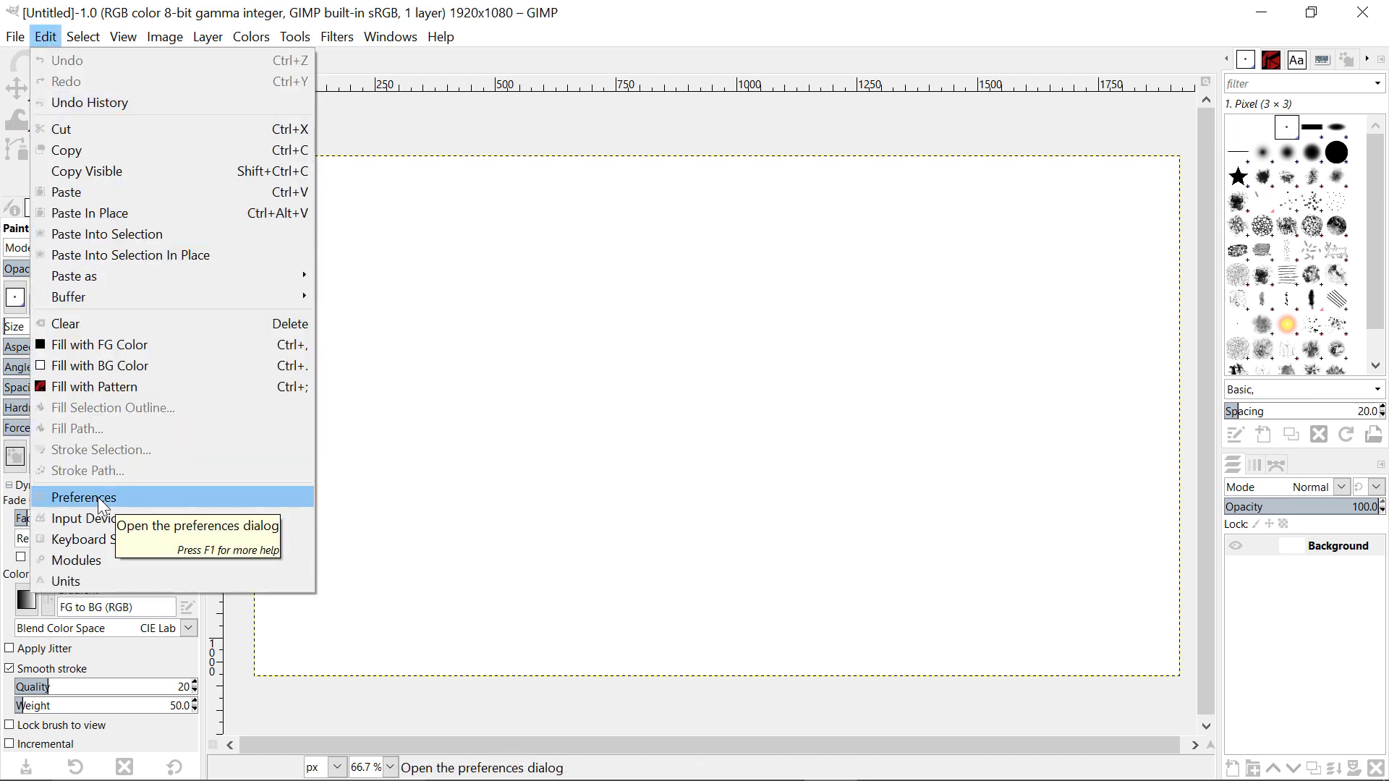
click(85, 497)
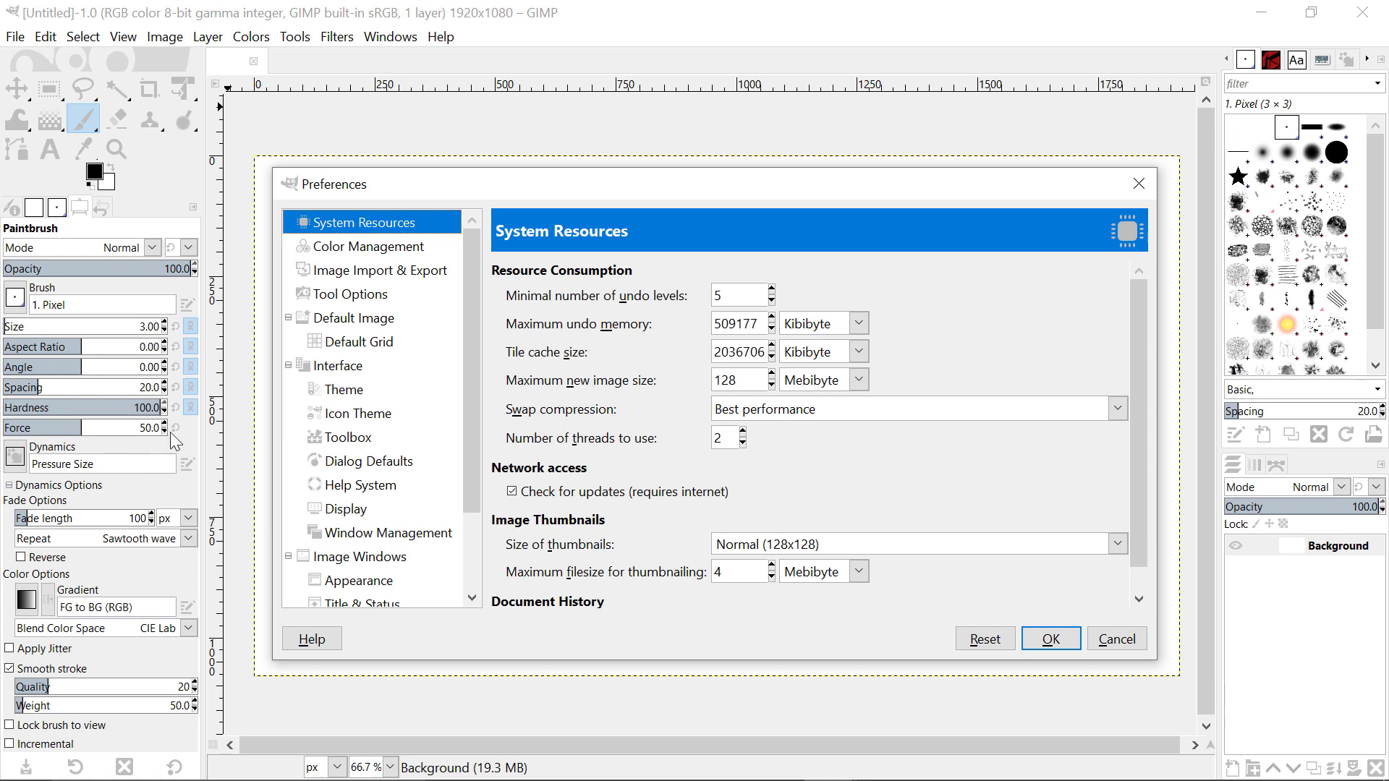
click(340, 389)
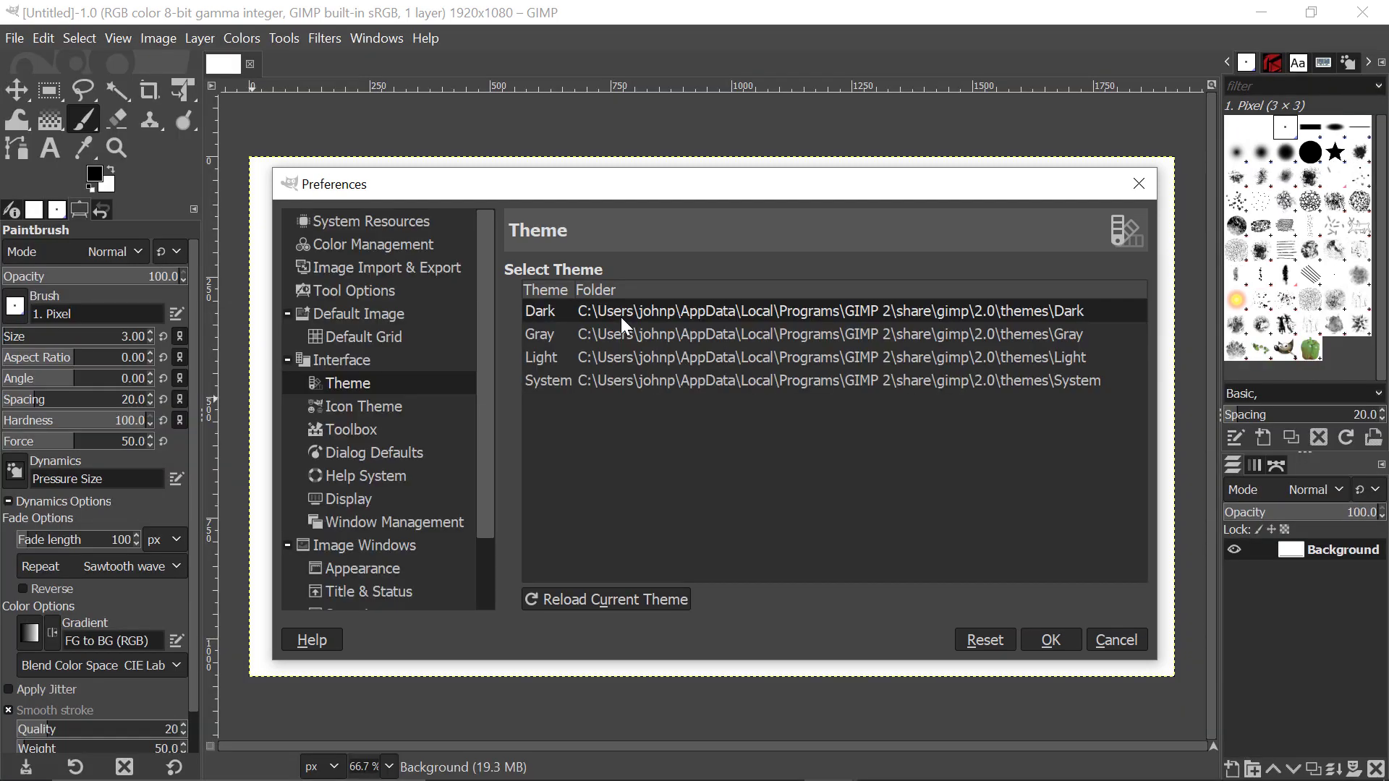
mouse_move(767, 308)
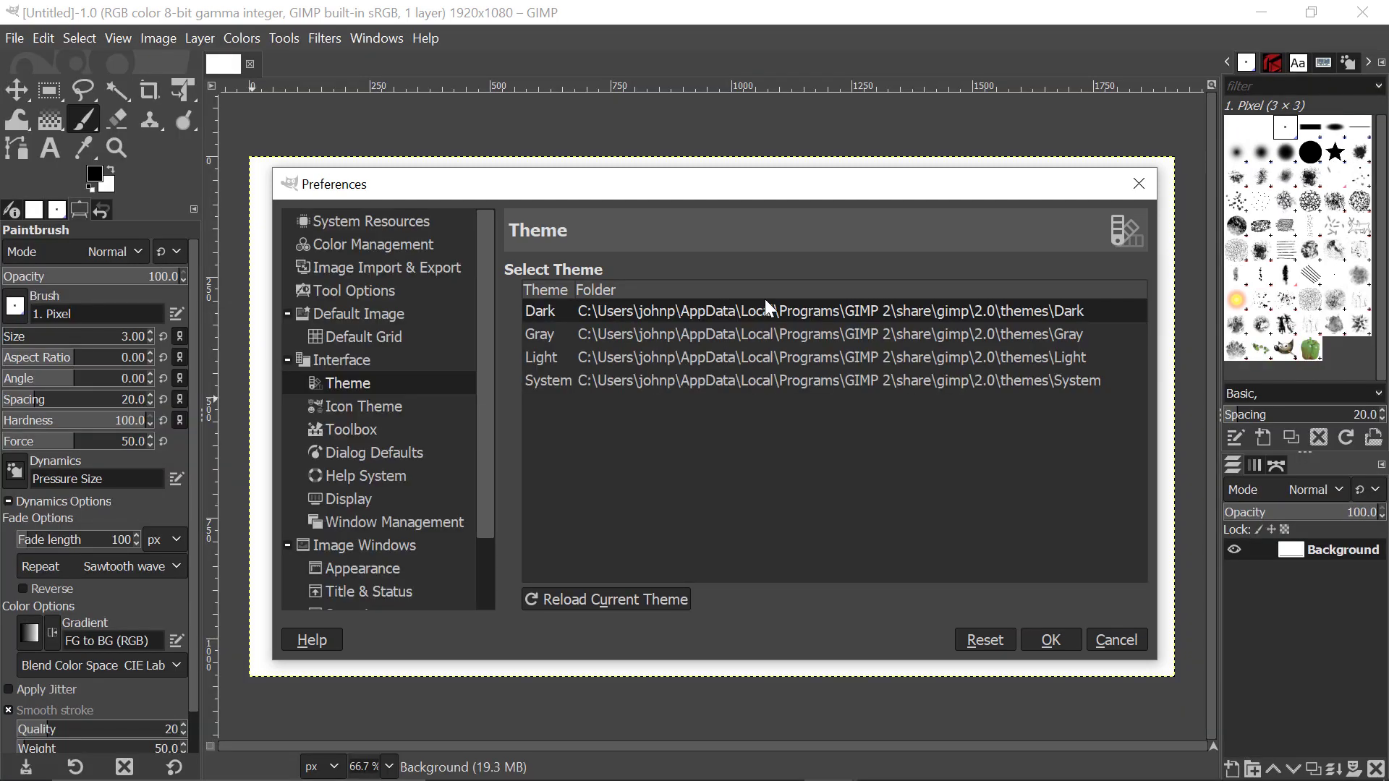
click(1049, 639)
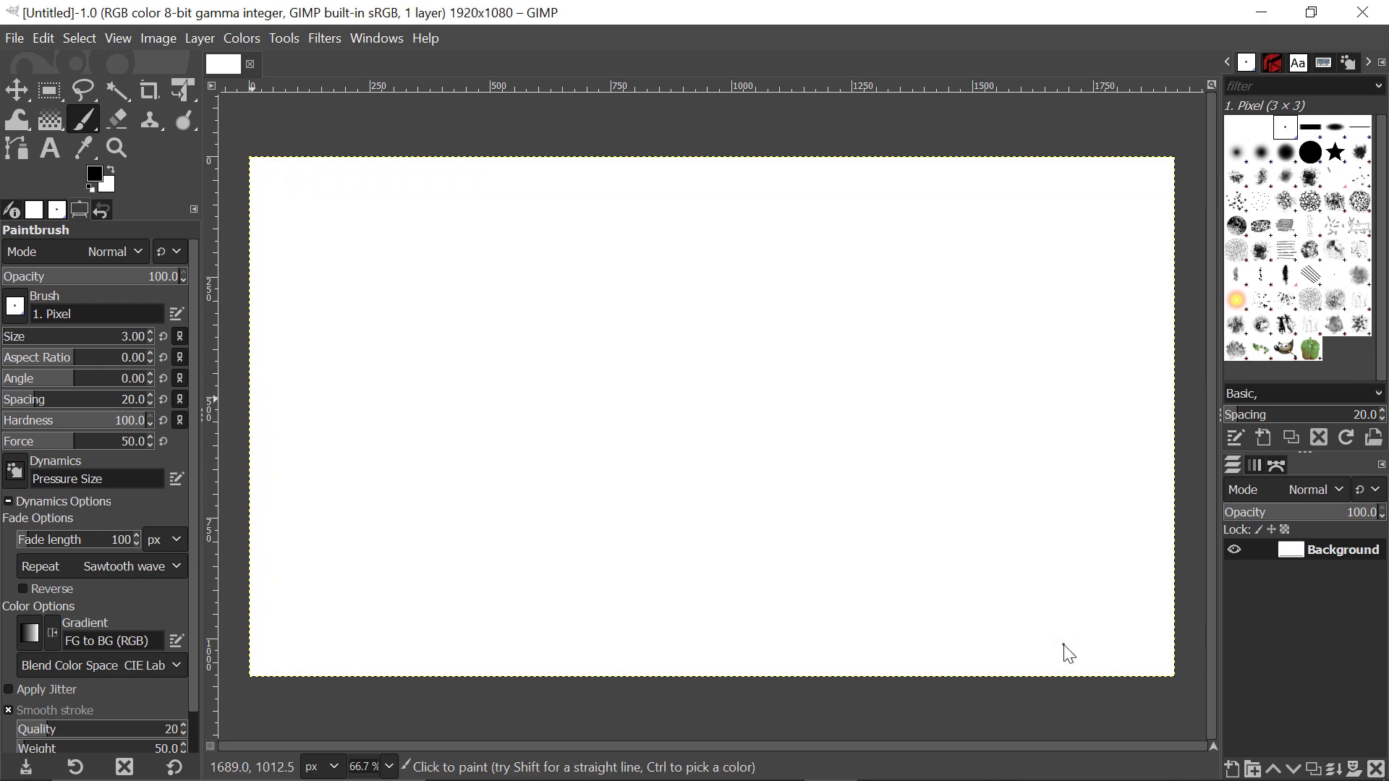